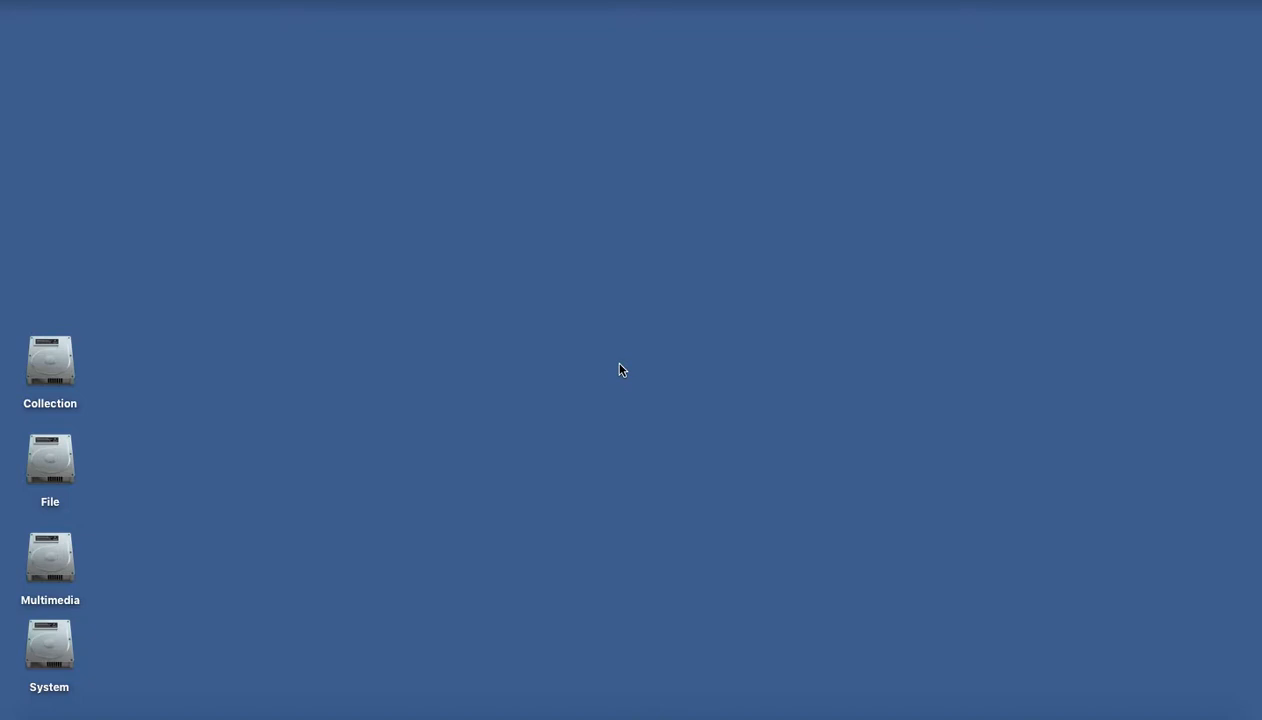
pyautogui.moveTo(1006, 580)
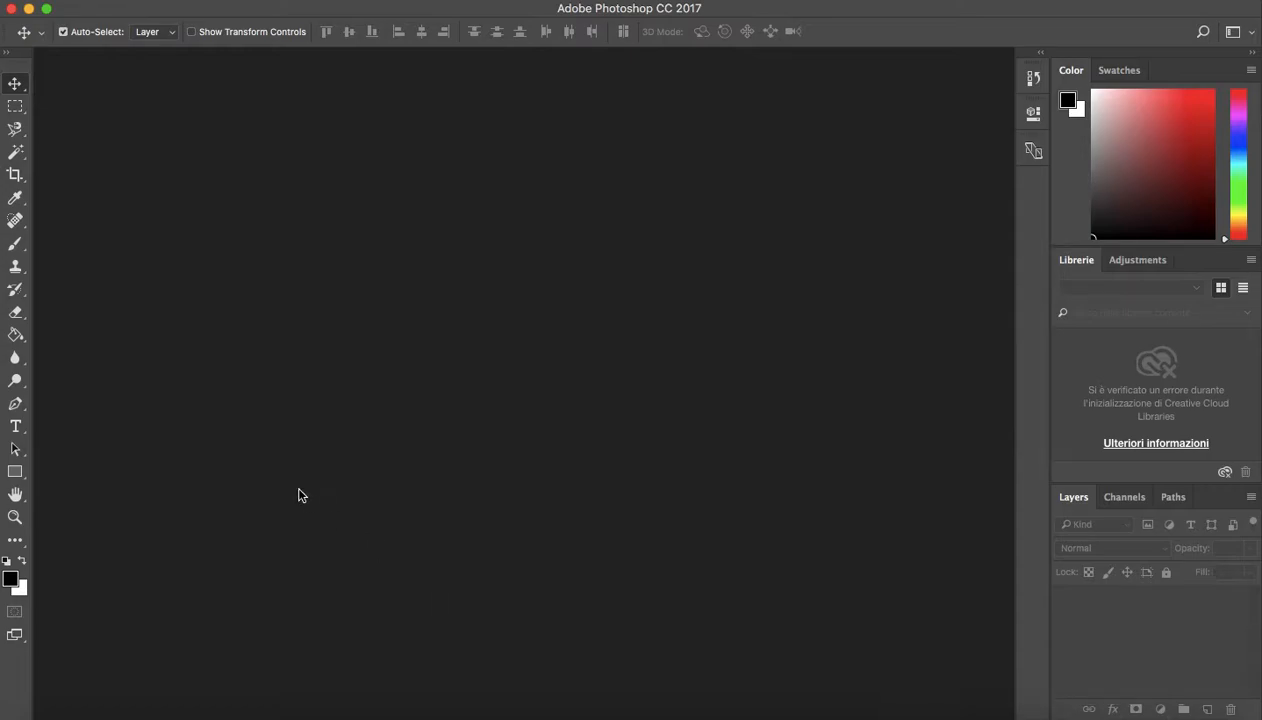
pyautogui.moveTo(22, 260)
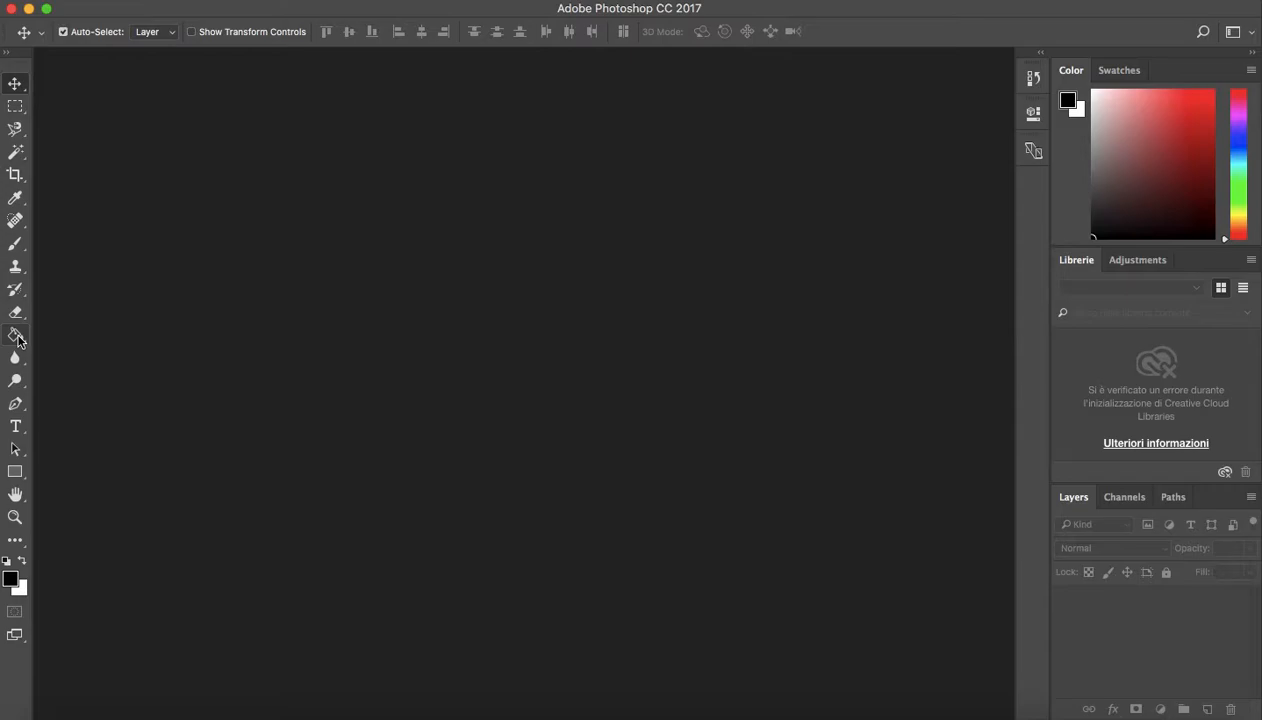
pyautogui.moveTo(16, 336)
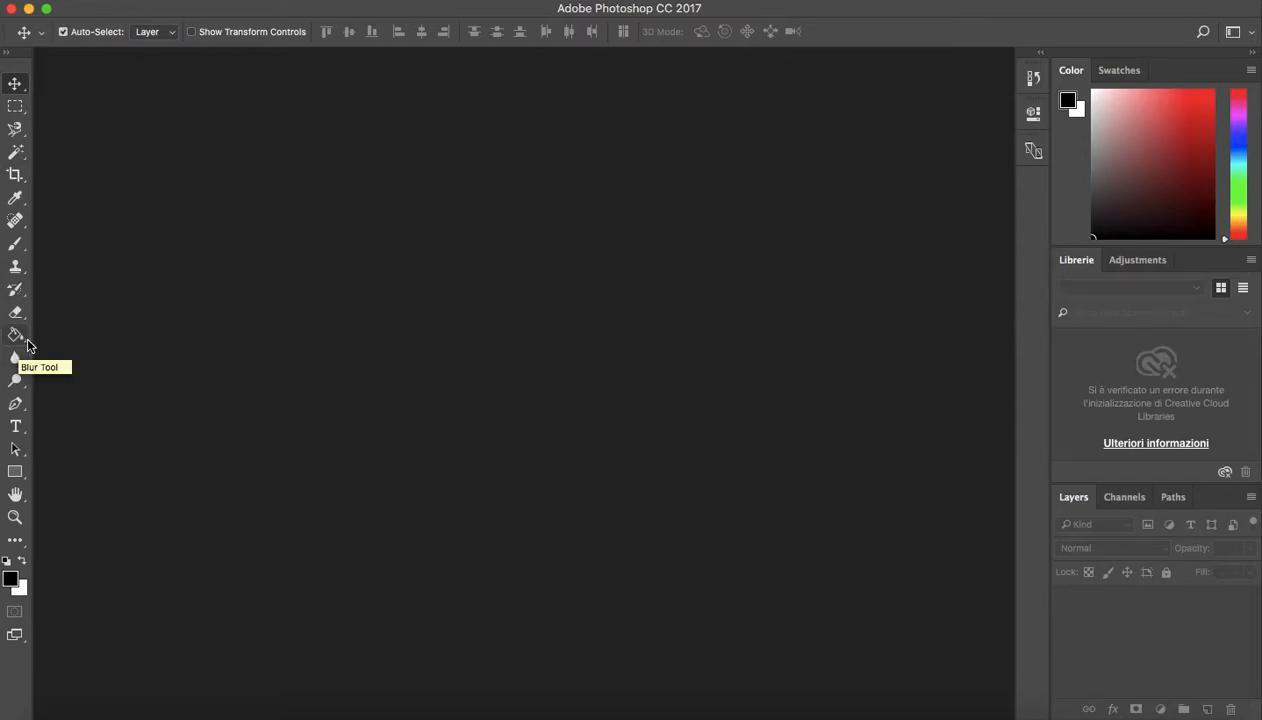
# - Reveal the Paint Bucket and Gradient tool choices in the Tools panel flyout
pyautogui.click(16, 336)
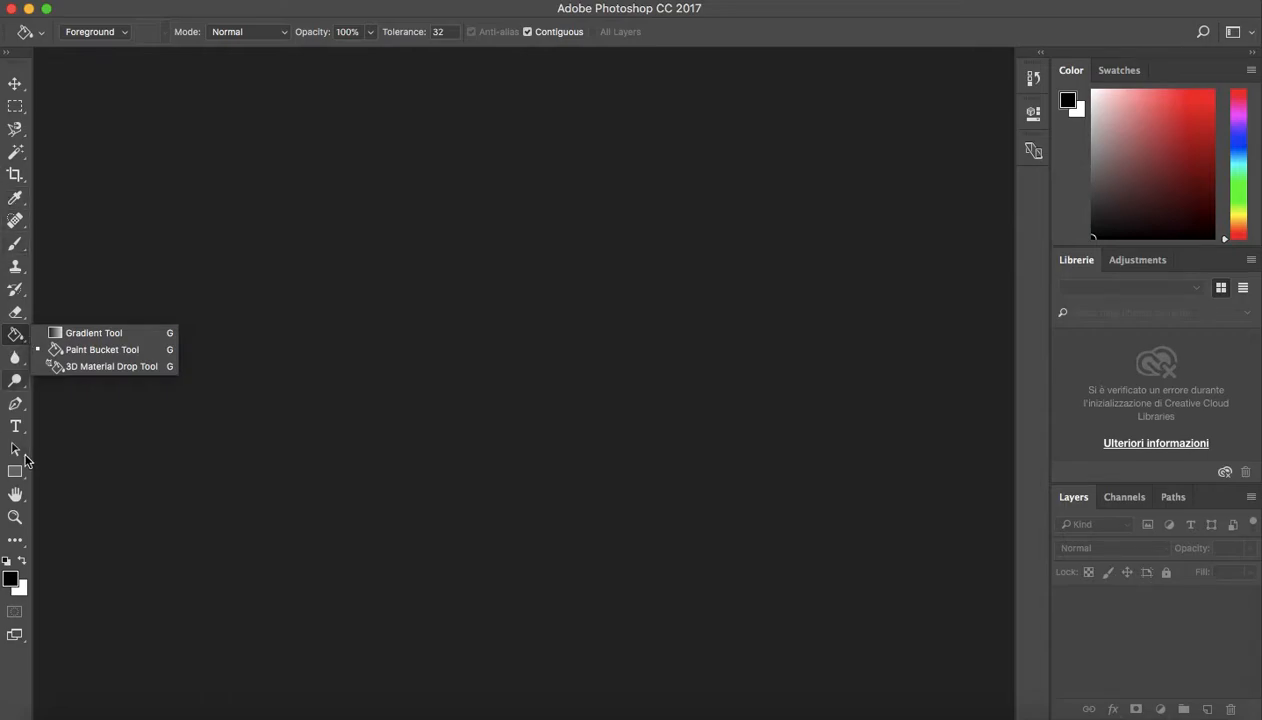
pyautogui.moveTo(238, 216)
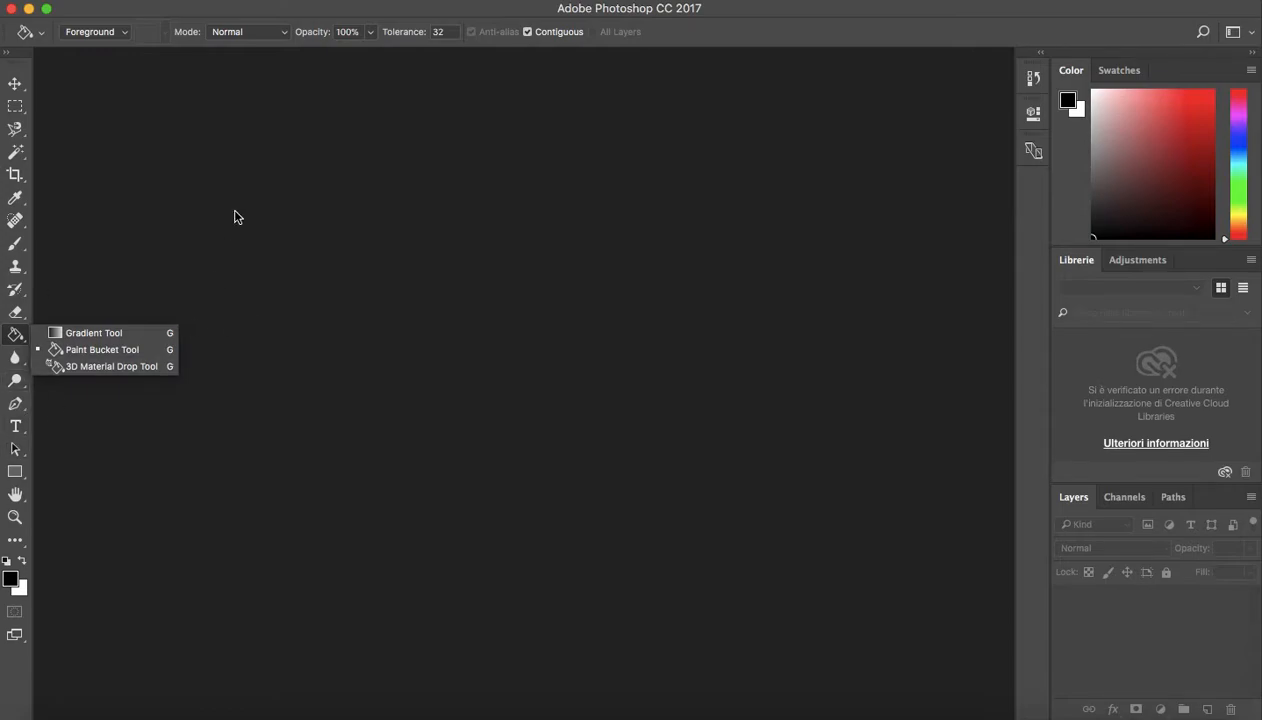
pyautogui.moveTo(366, 132)
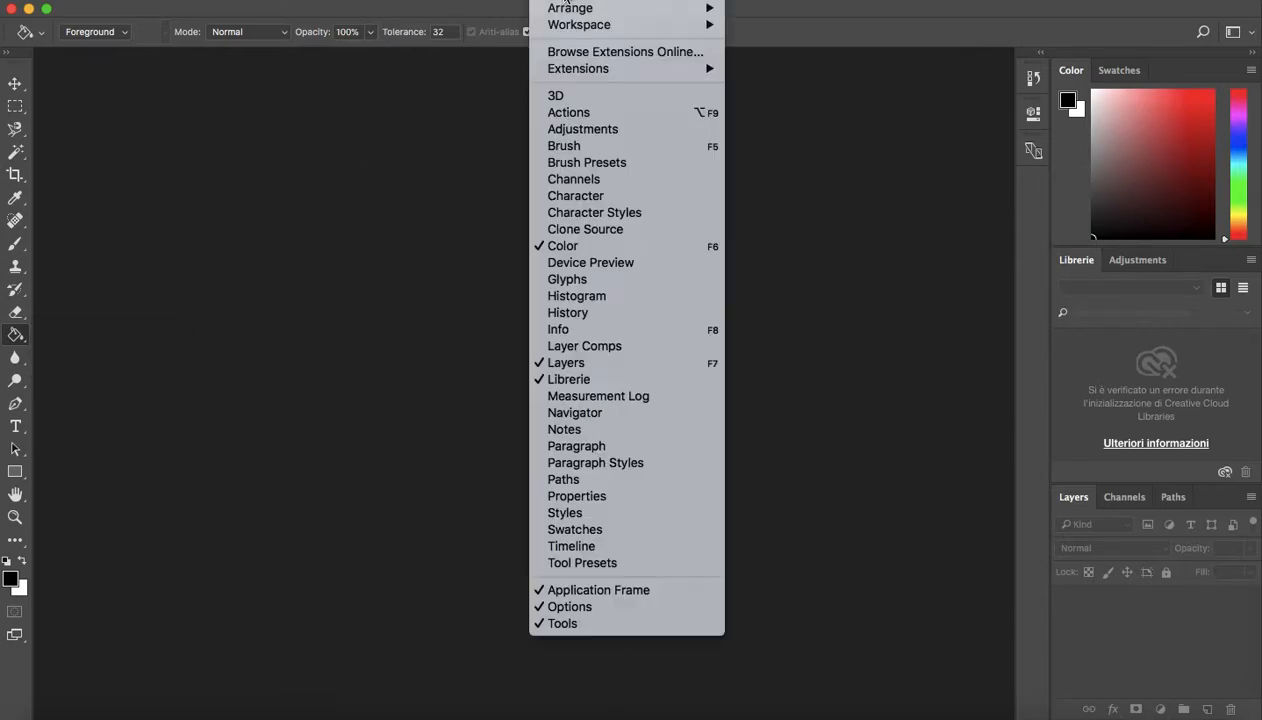
pyautogui.moveTo(586, 162)
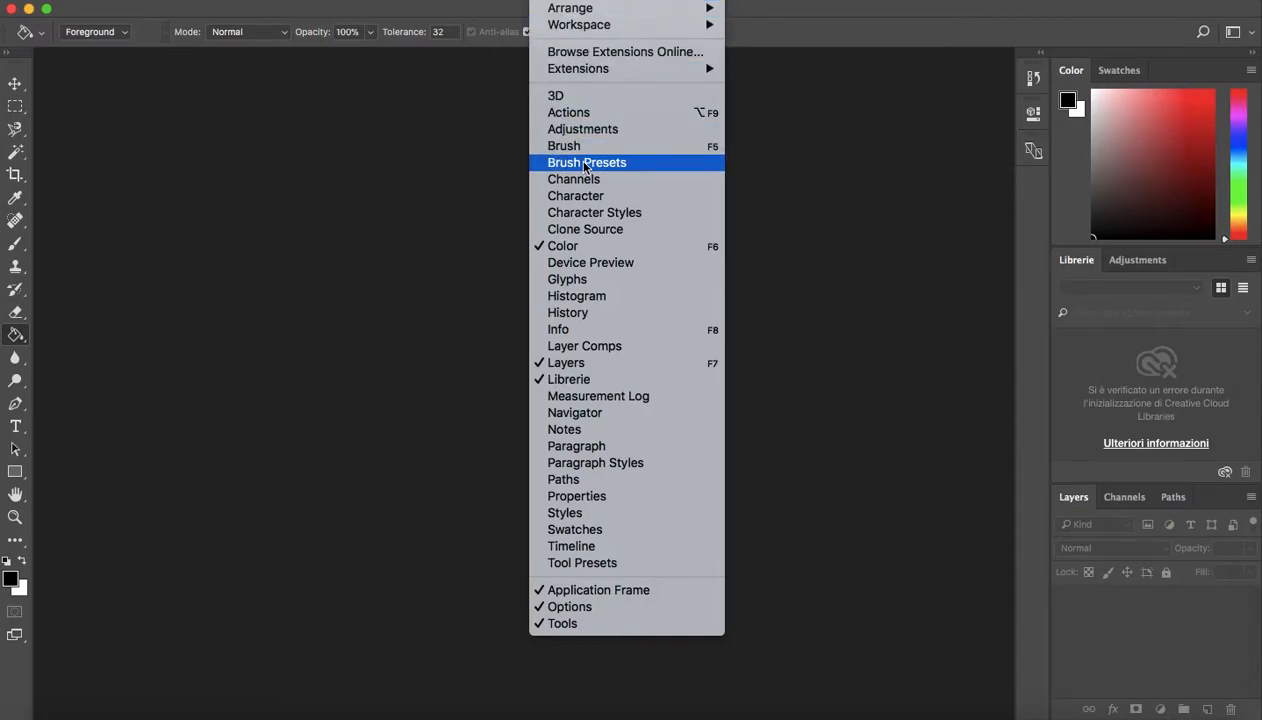
pyautogui.moveTo(564, 428)
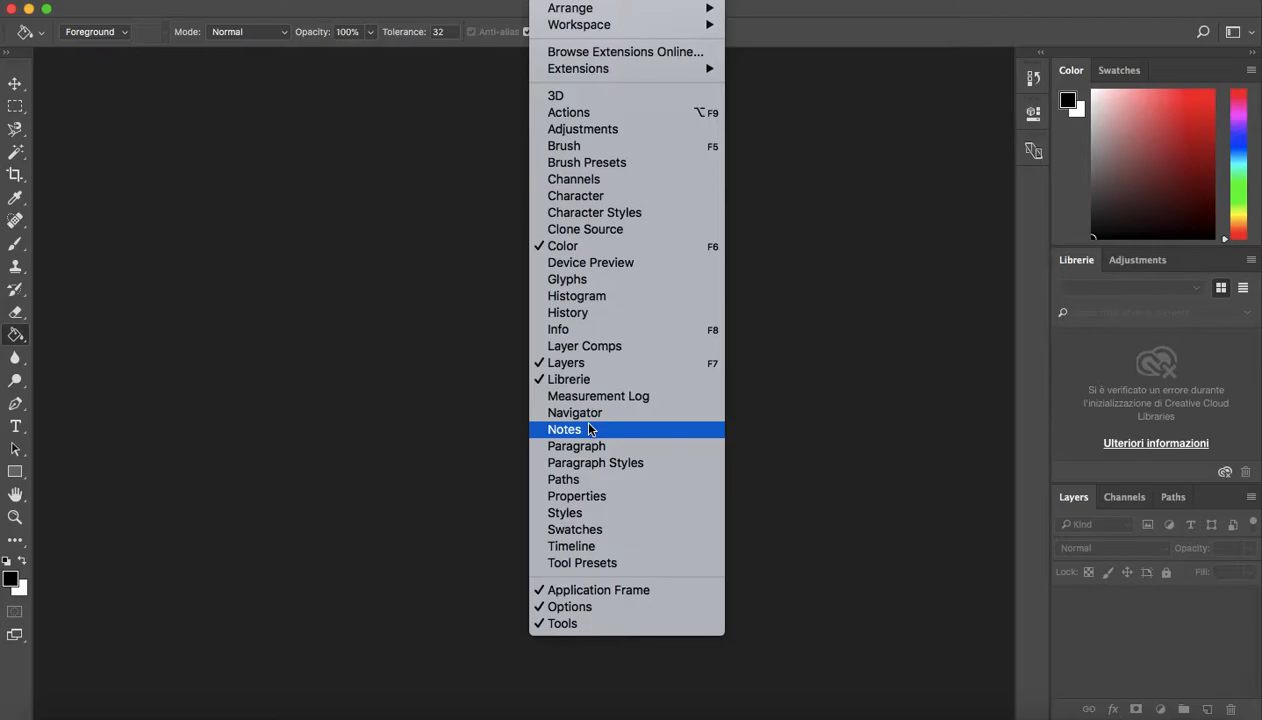
pyautogui.moveTo(566, 364)
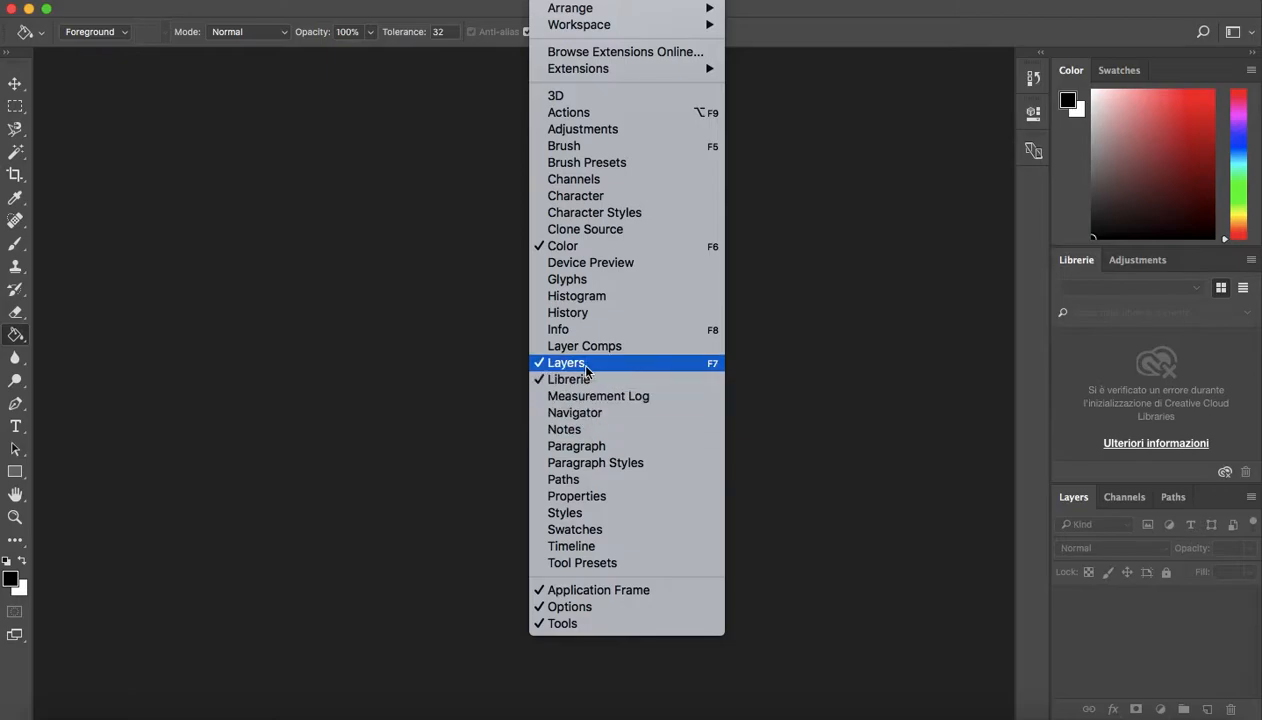
pyautogui.moveTo(564, 624)
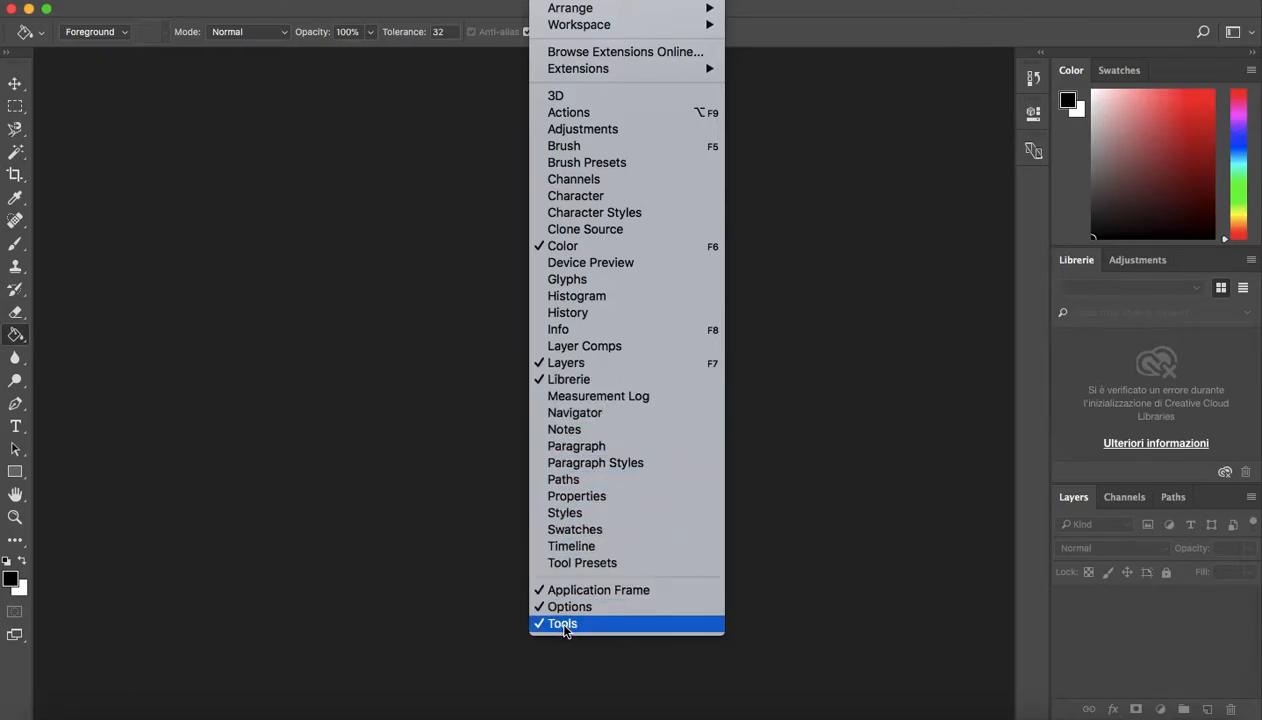
pyautogui.click(562, 624)
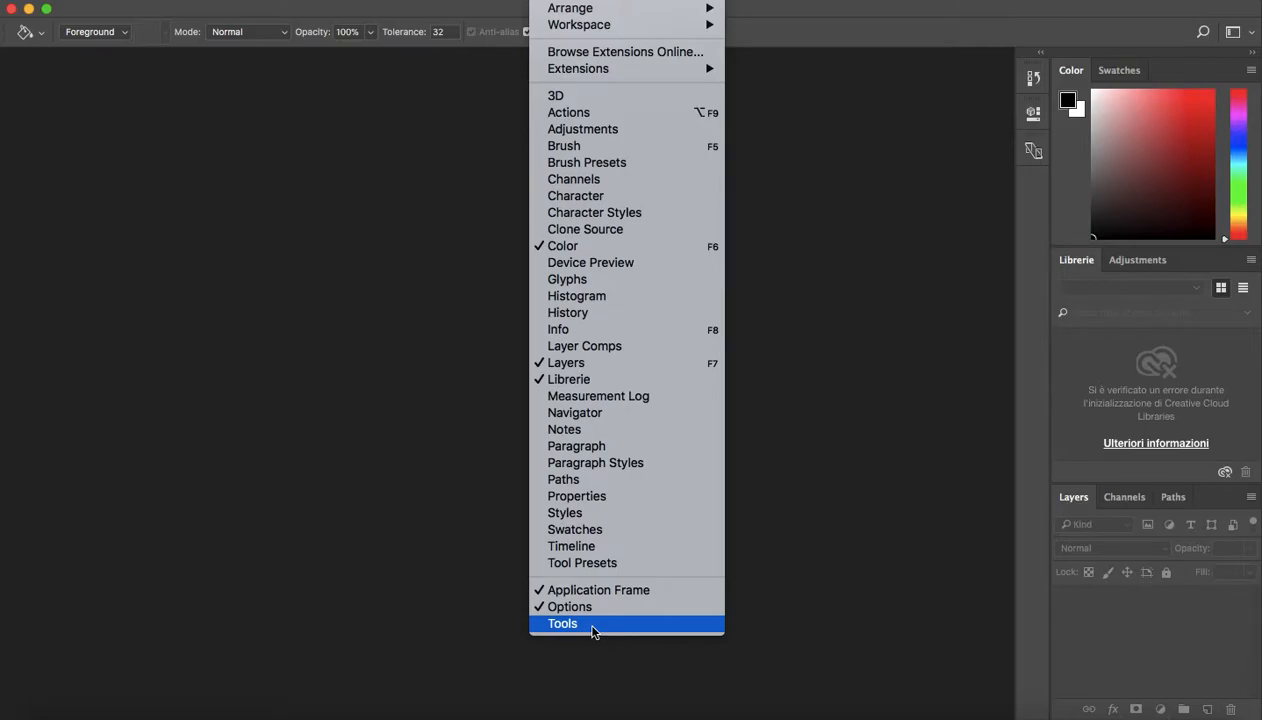
pyautogui.click(562, 624)
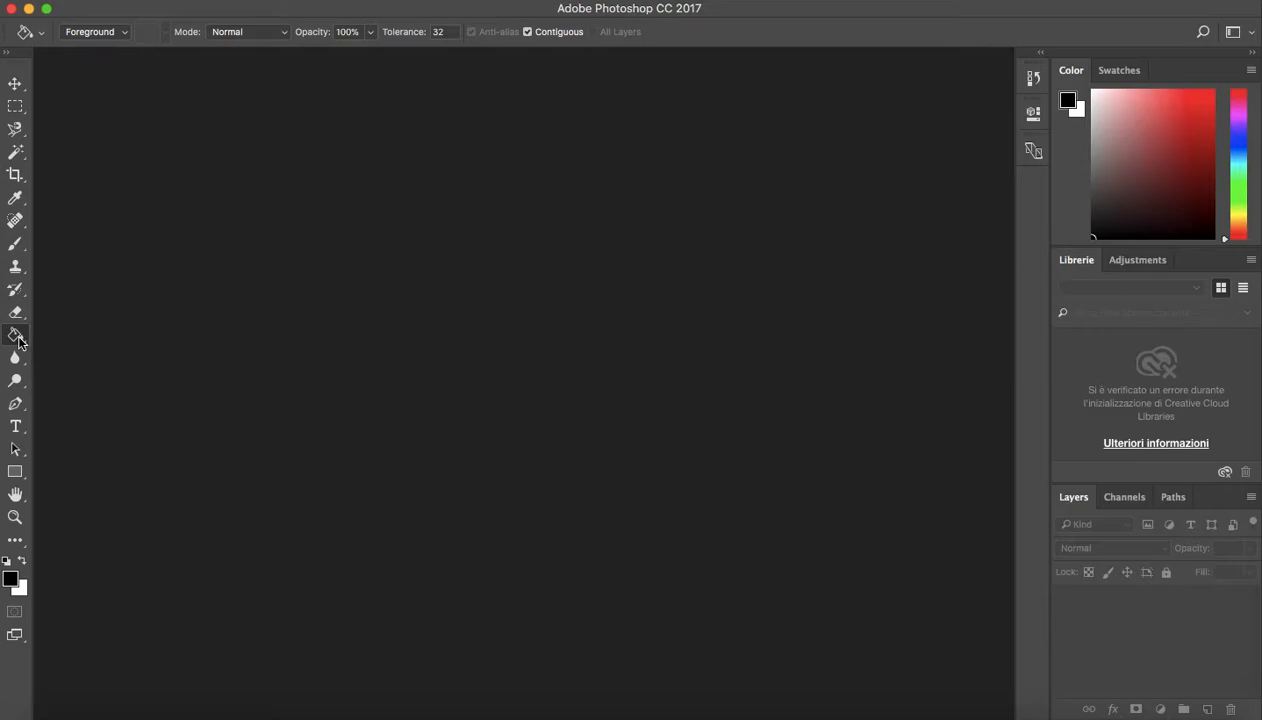
pyautogui.moveTo(16, 336)
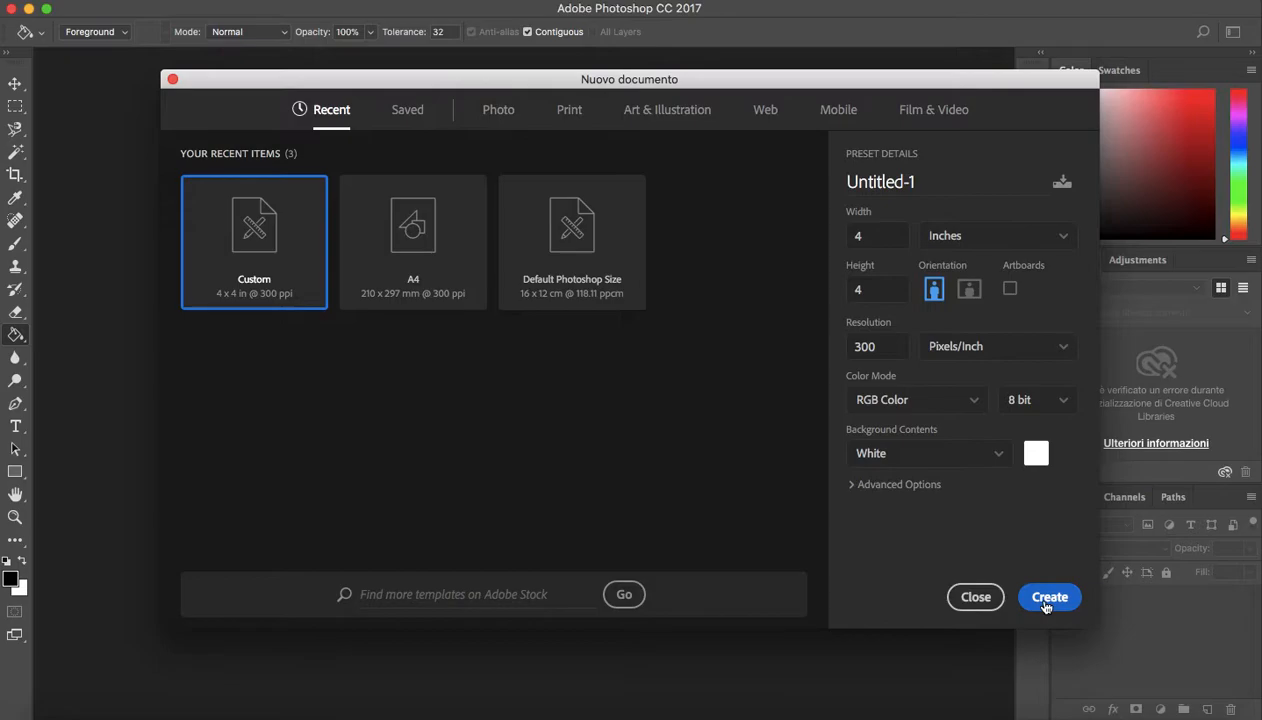
# - Create the new 4 × 4 inch, 300 ppi white document Untitled-1
pyautogui.click(1048, 596)
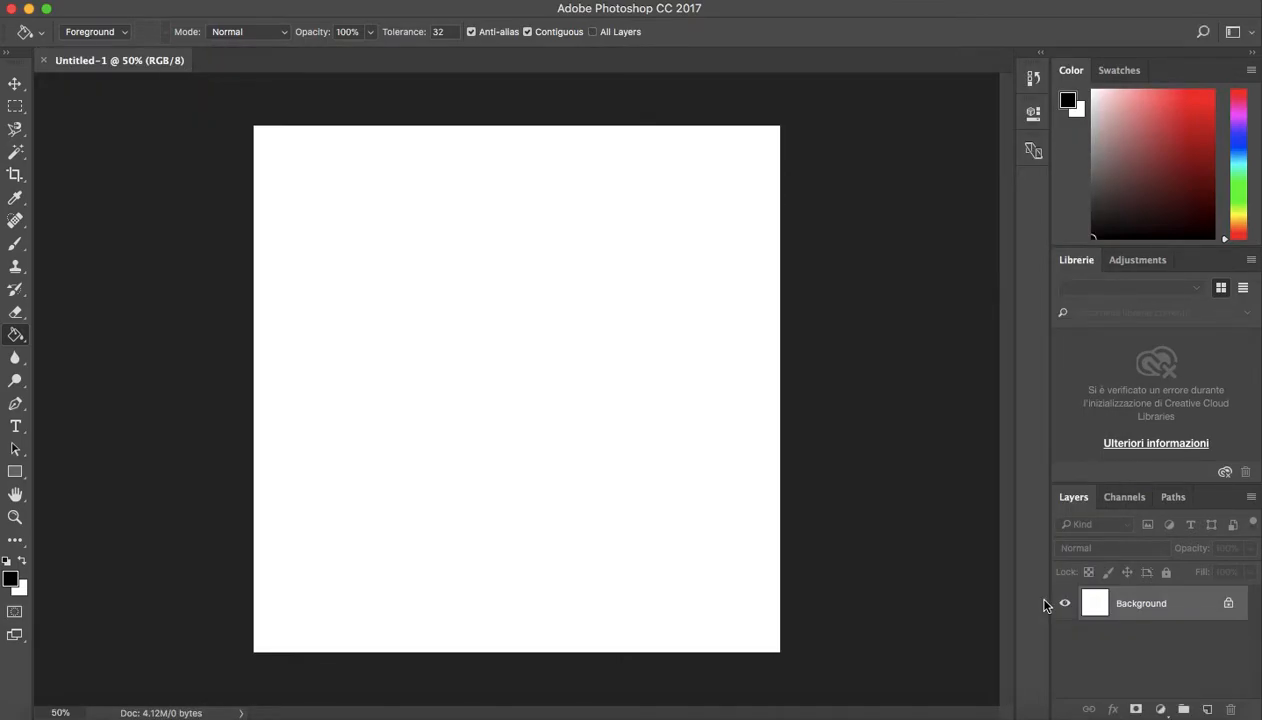
pyautogui.moveTo(352, 414)
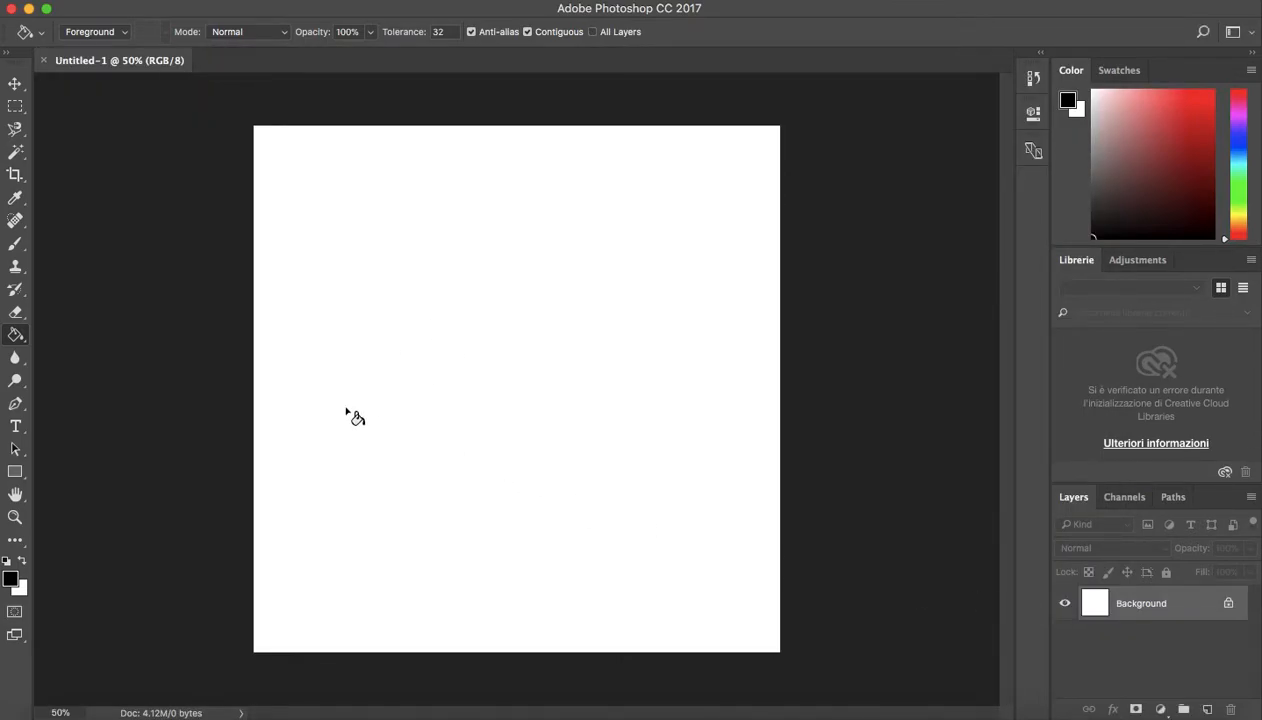
pyautogui.moveTo(384, 392)
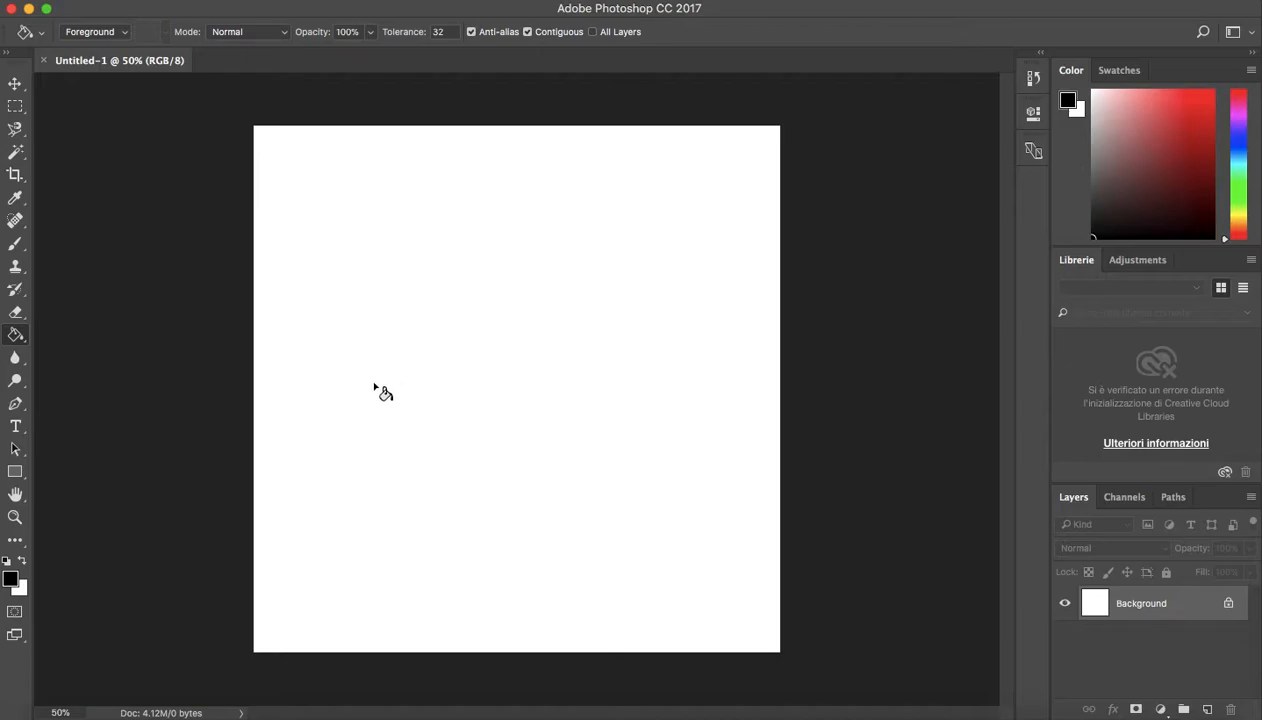
# - Switch to the Gradient tool and lay a red-to-green radial gradient with red near the top, then pick other colours
pyautogui.click(16, 336)
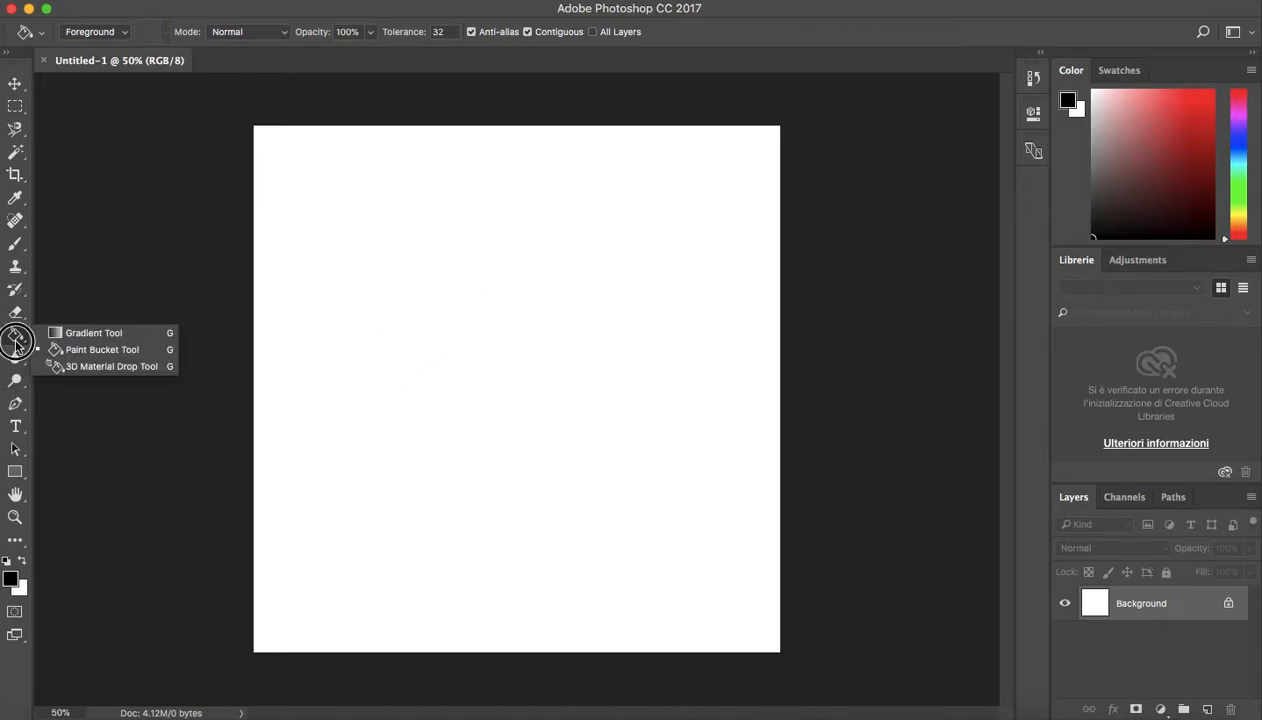
pyautogui.moveTo(62, 344)
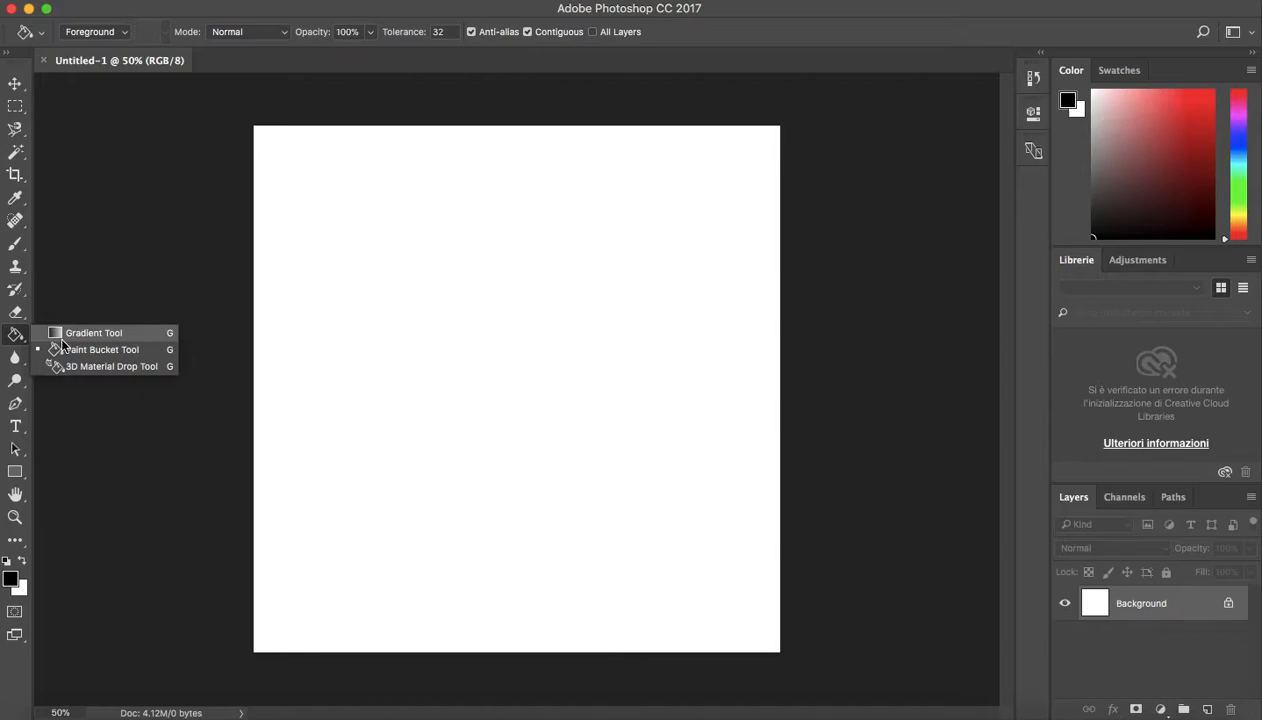
pyautogui.click(92, 332)
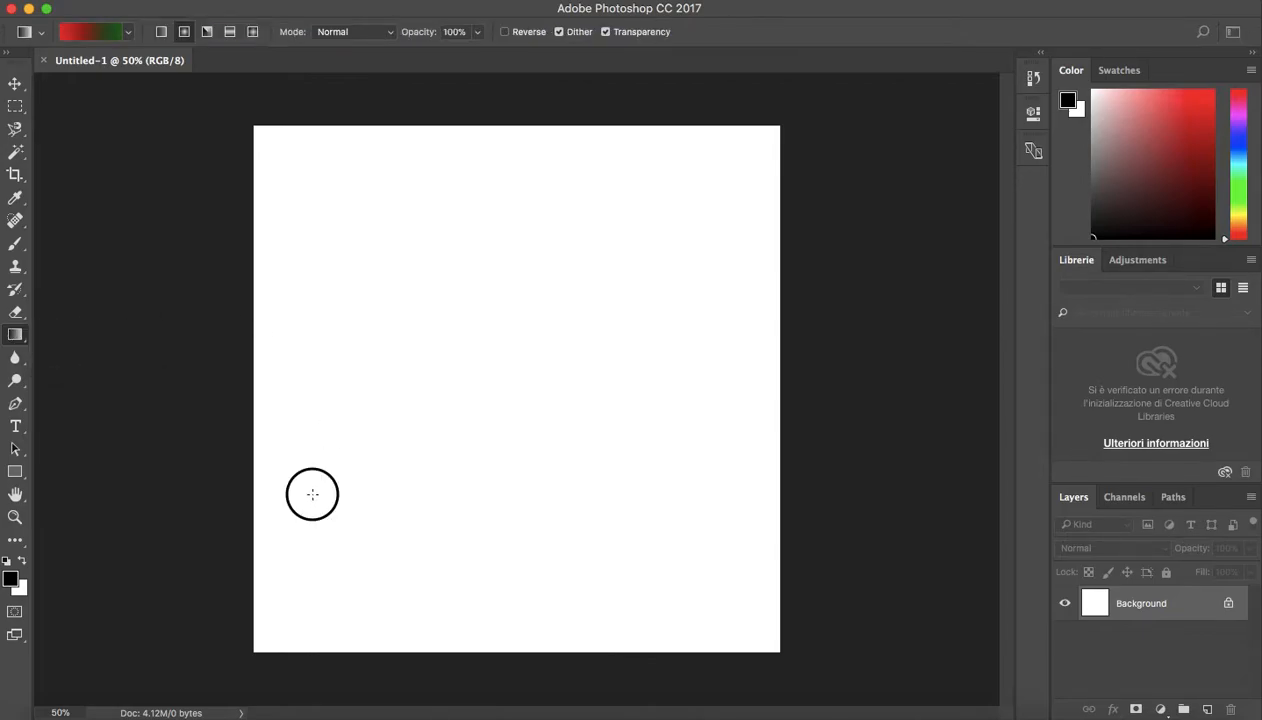
pyautogui.moveTo(312, 494); pyautogui.dragTo(640, 220)
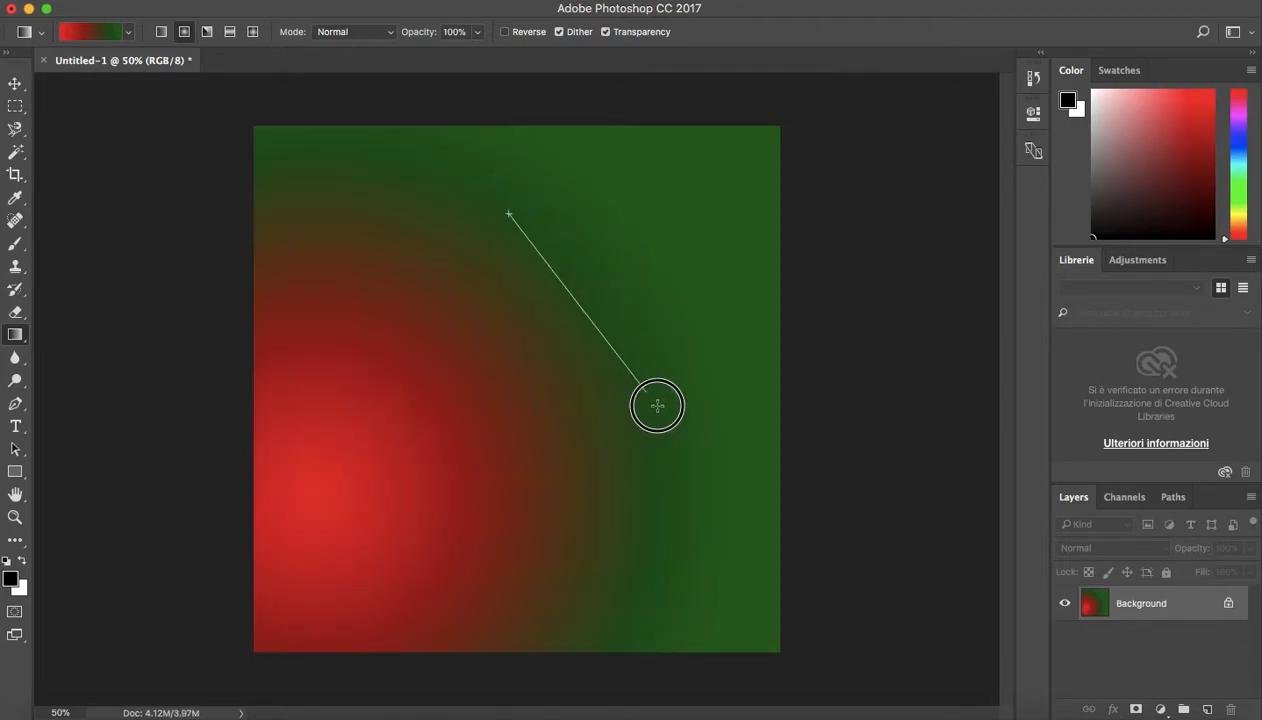
pyautogui.moveTo(510, 212); pyautogui.dragTo(656, 404)
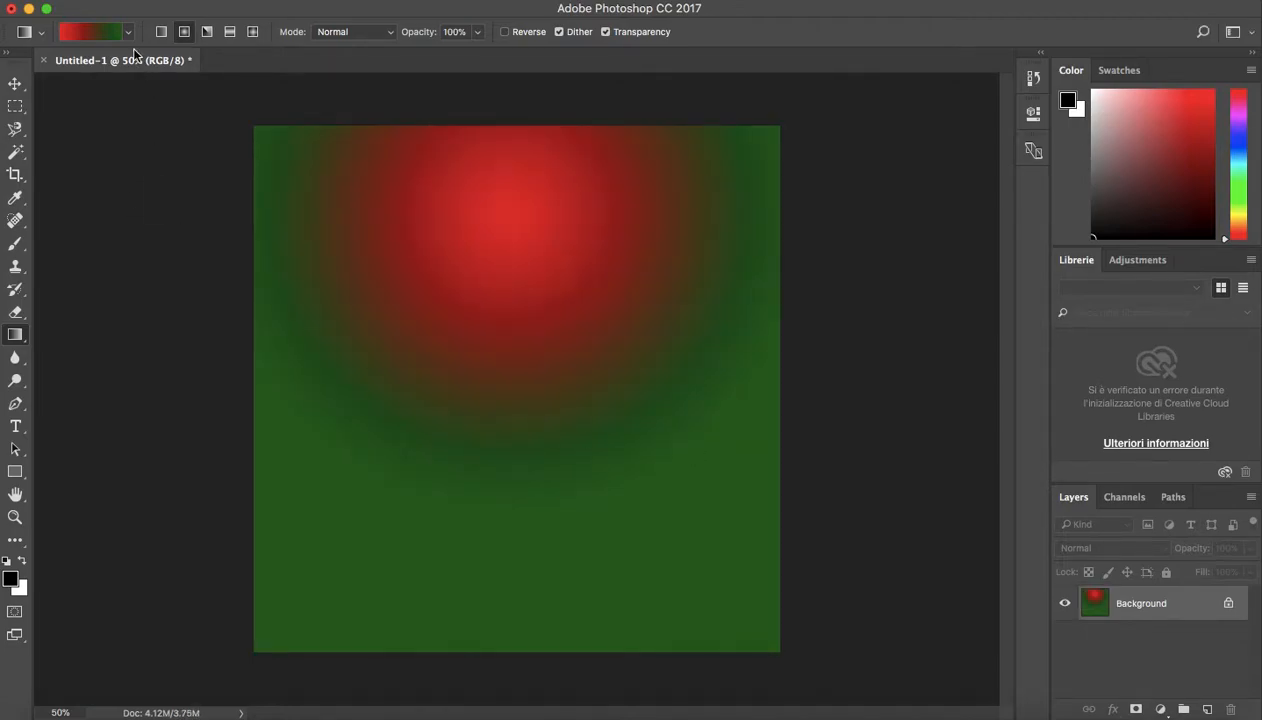
pyautogui.click(128, 32)
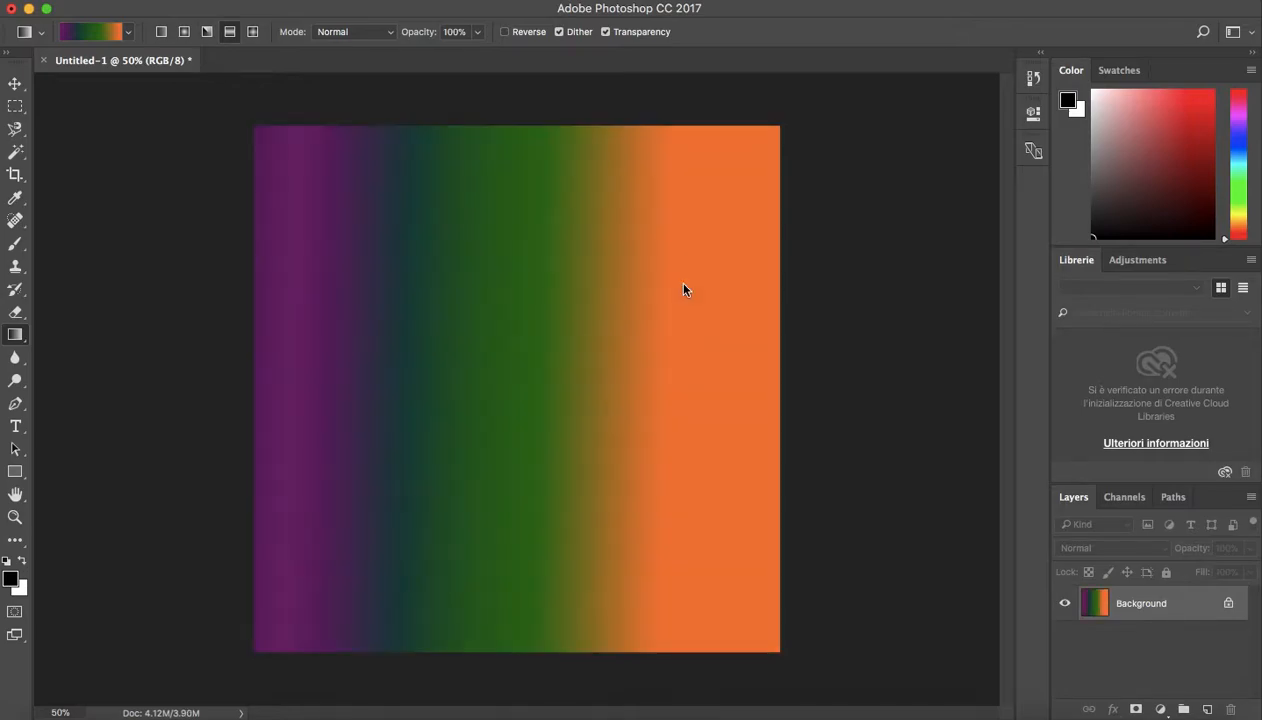
# - Redraw the purple-green-orange gradient as radial, centred near the top middle of the canvas
pyautogui.moveTo(504, 268); pyautogui.dragTo(824, 604)
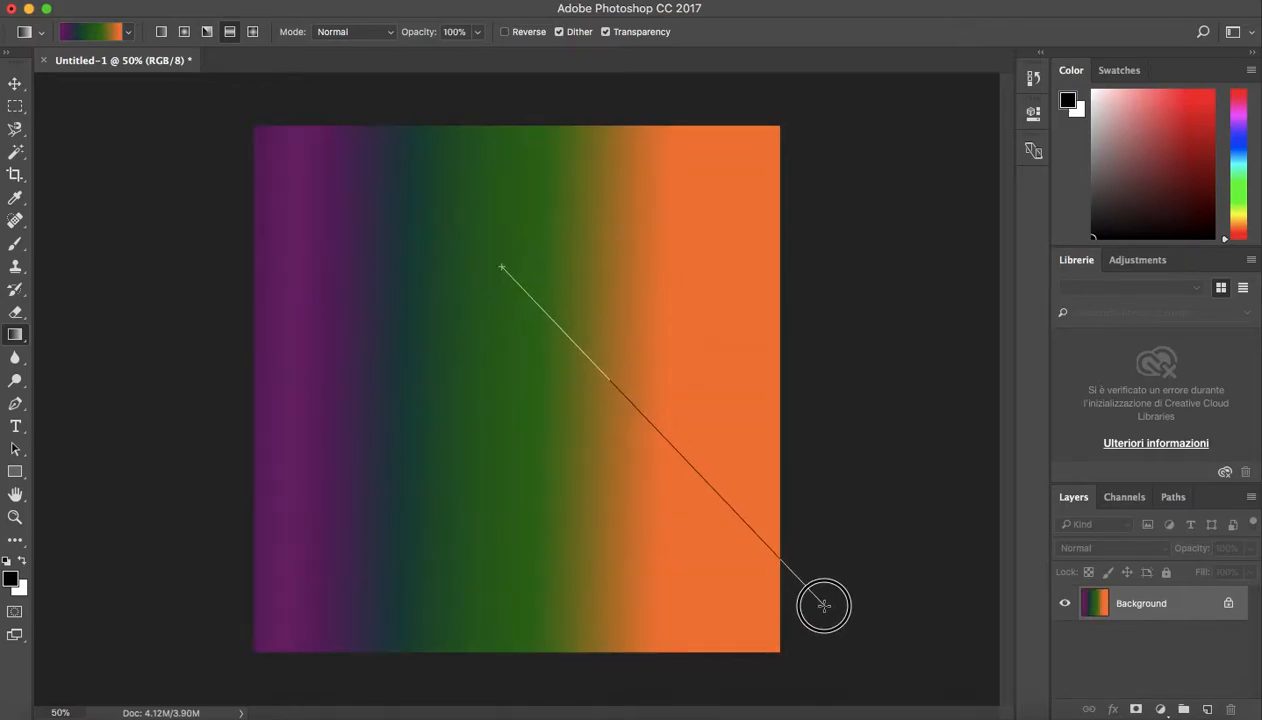
pyautogui.click(184, 32)
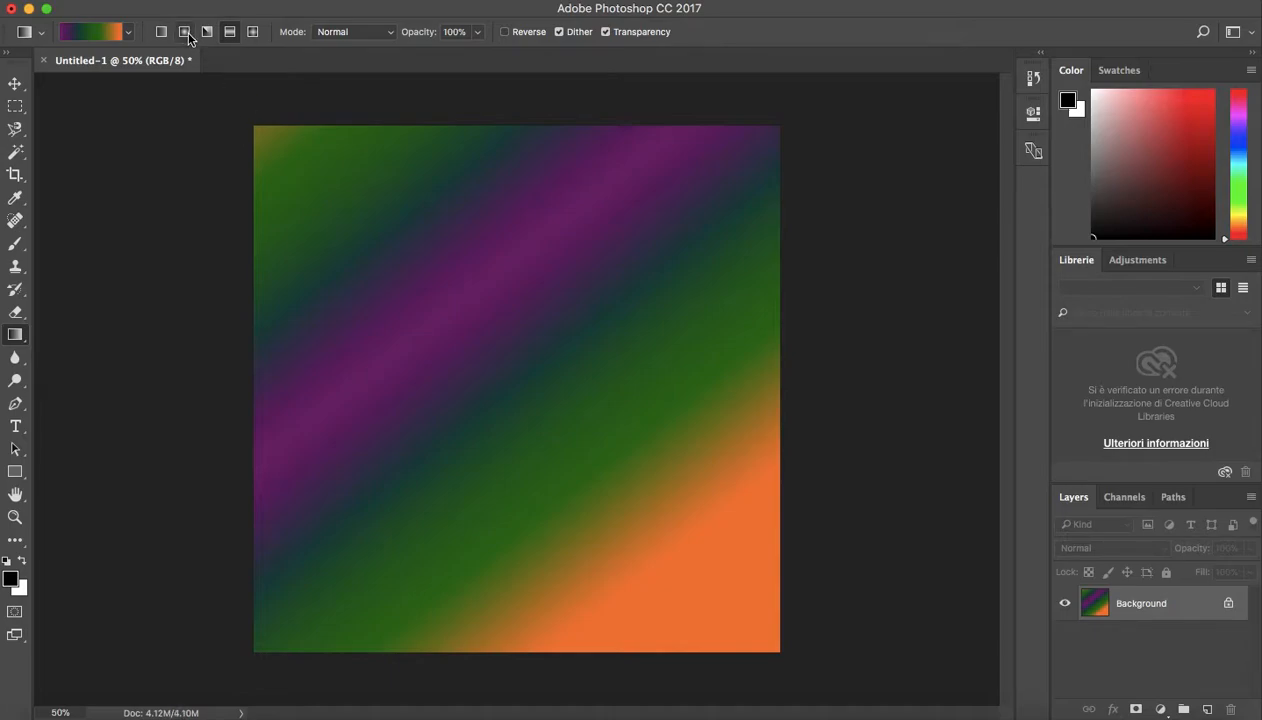
pyautogui.click(184, 32)
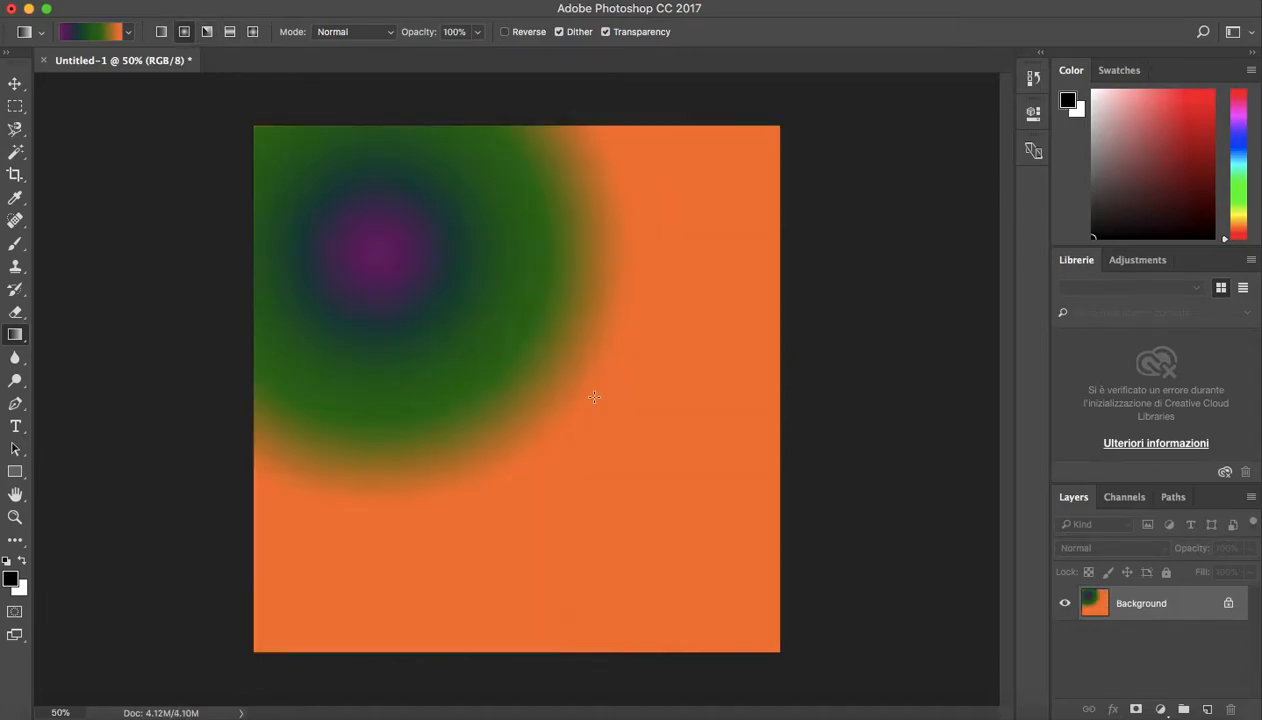
pyautogui.click(184, 32)
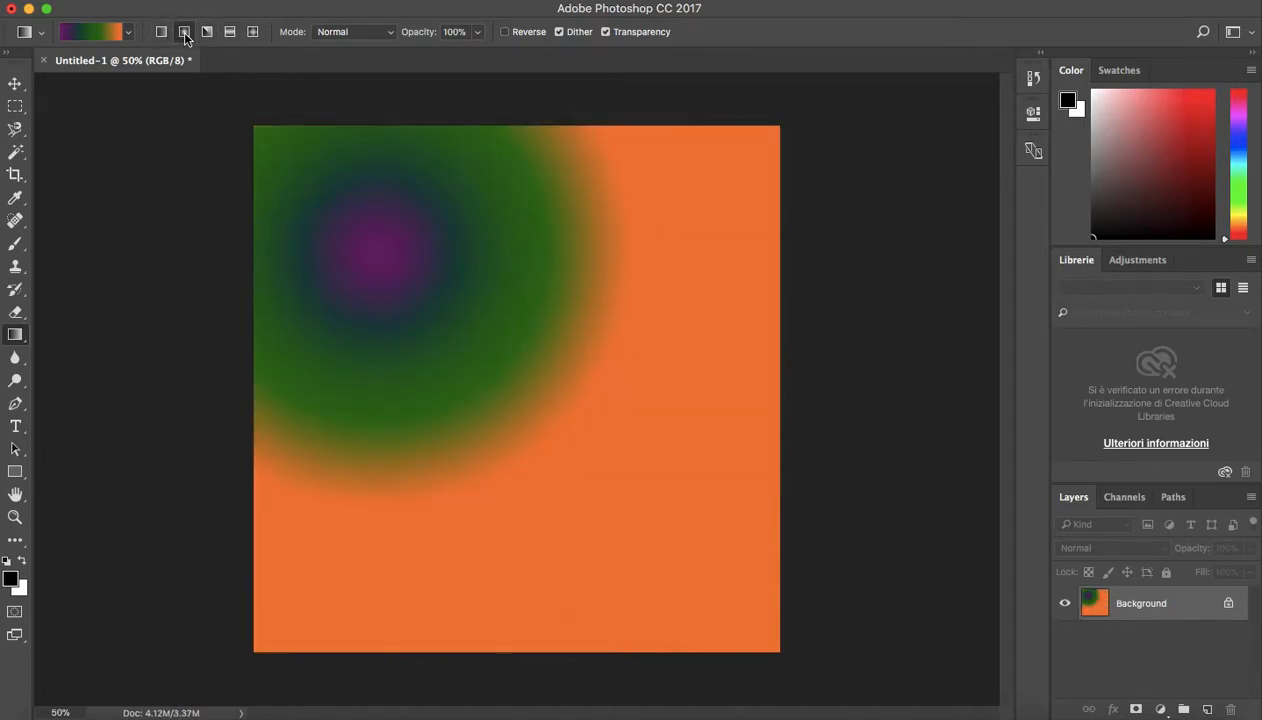
pyautogui.moveTo(184, 32)
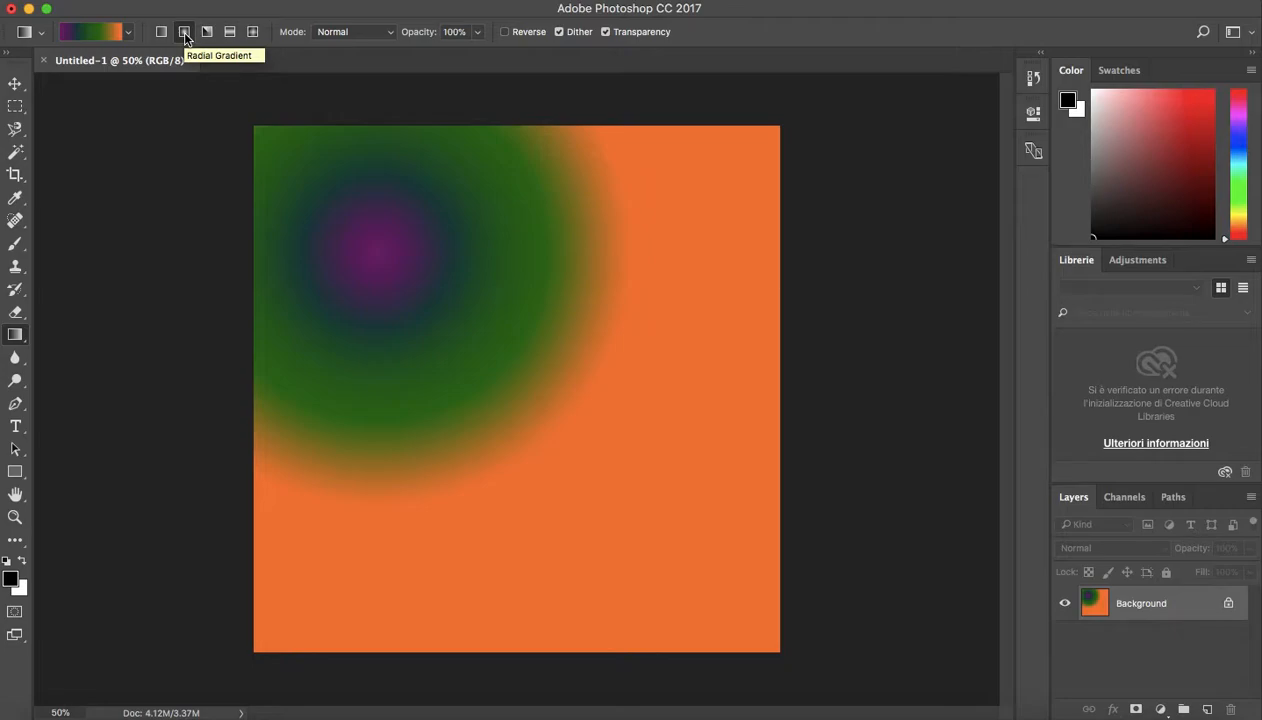
pyautogui.moveTo(160, 32)
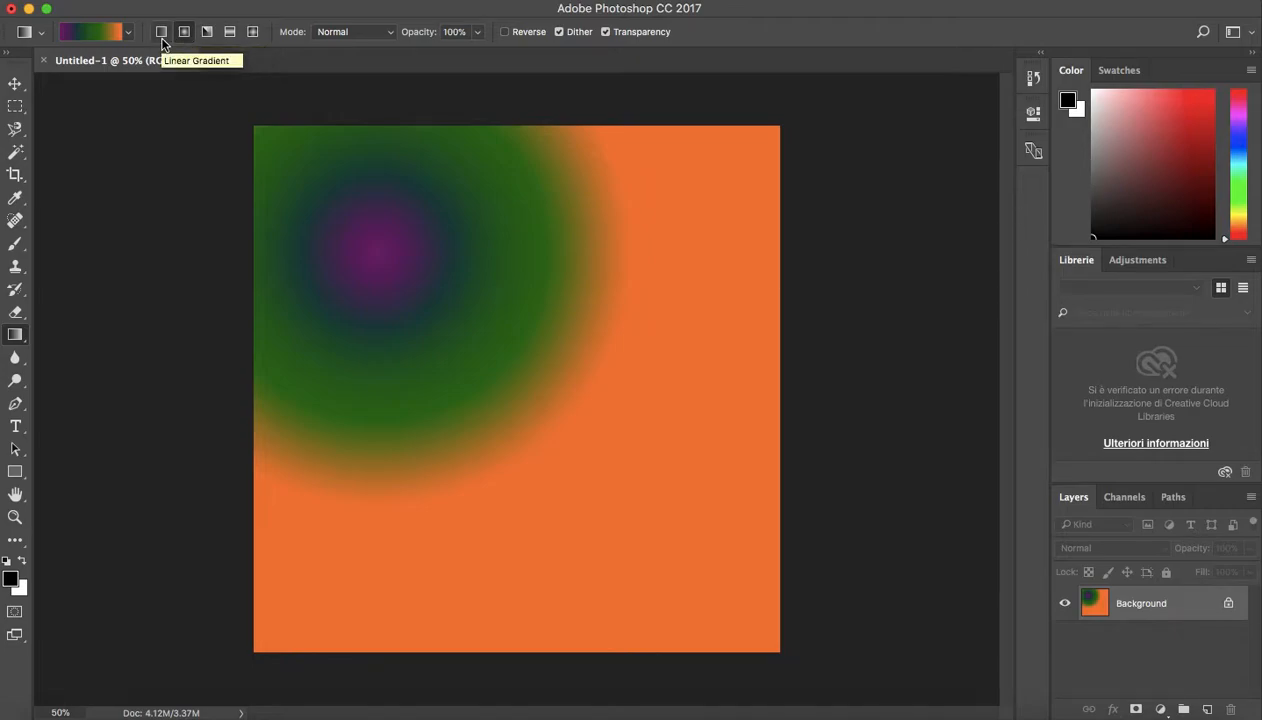
pyautogui.click(208, 32)
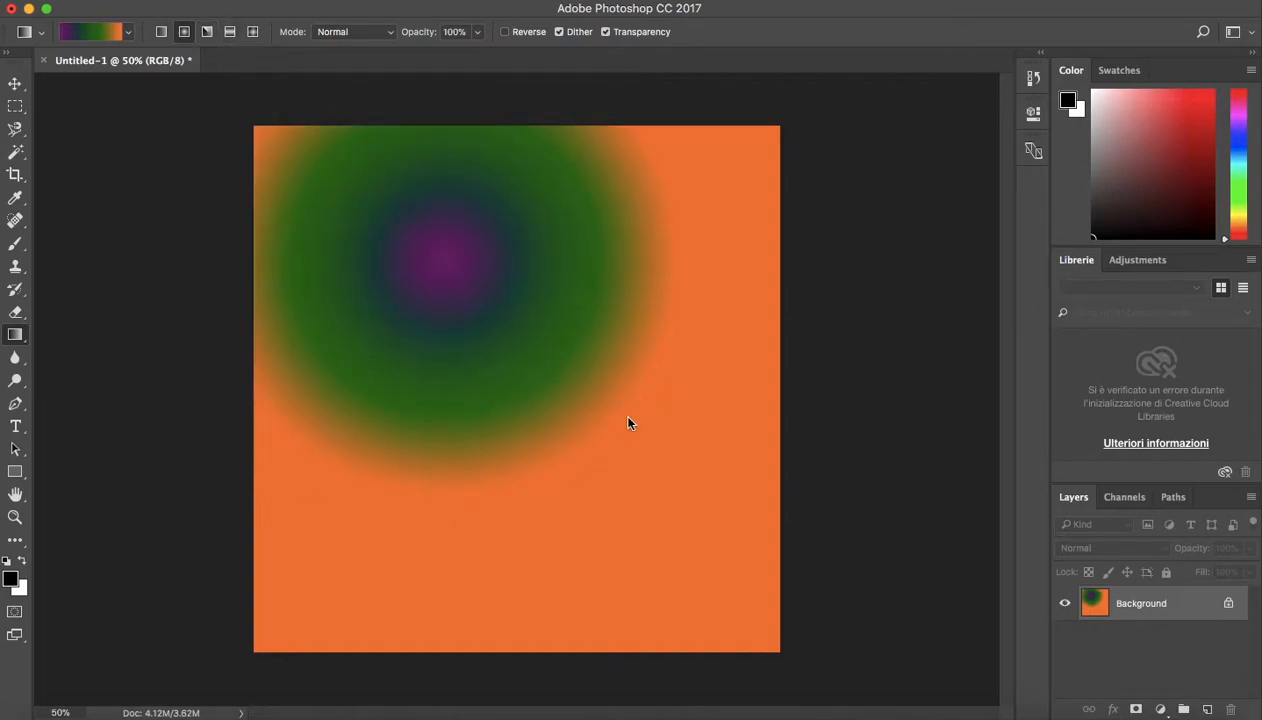
pyautogui.moveTo(504, 388)
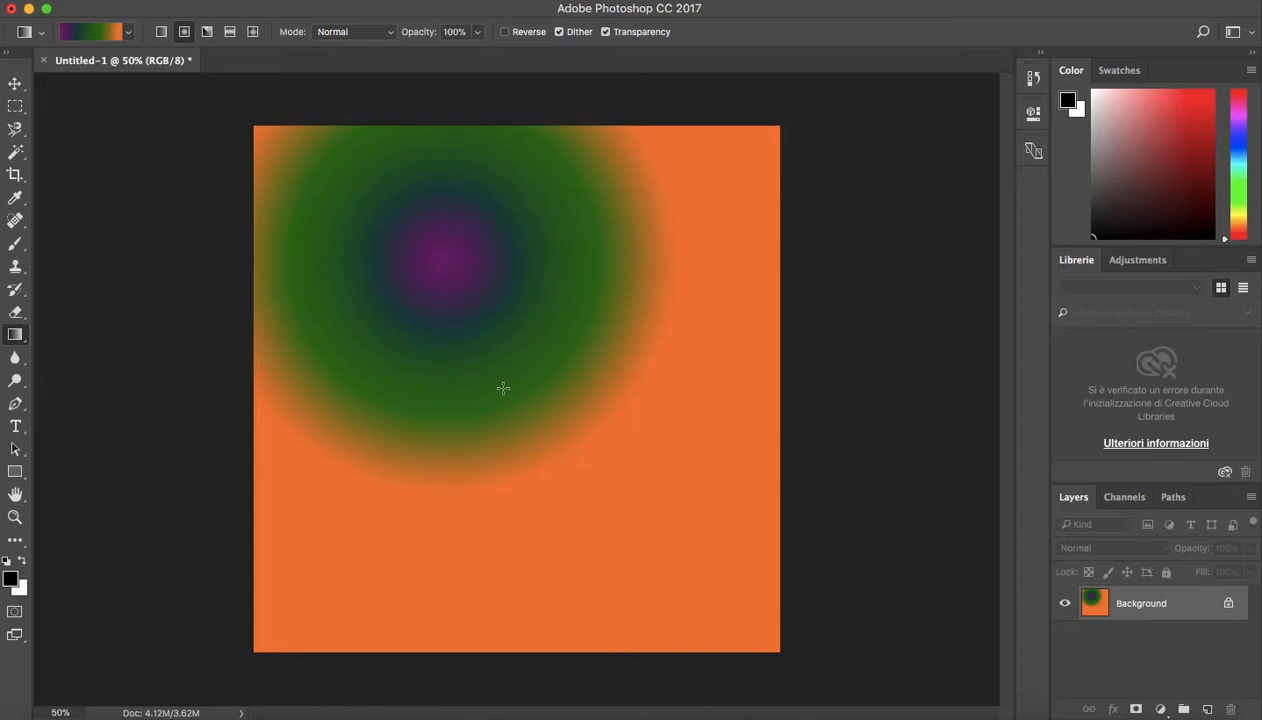
pyautogui.moveTo(414, 320)
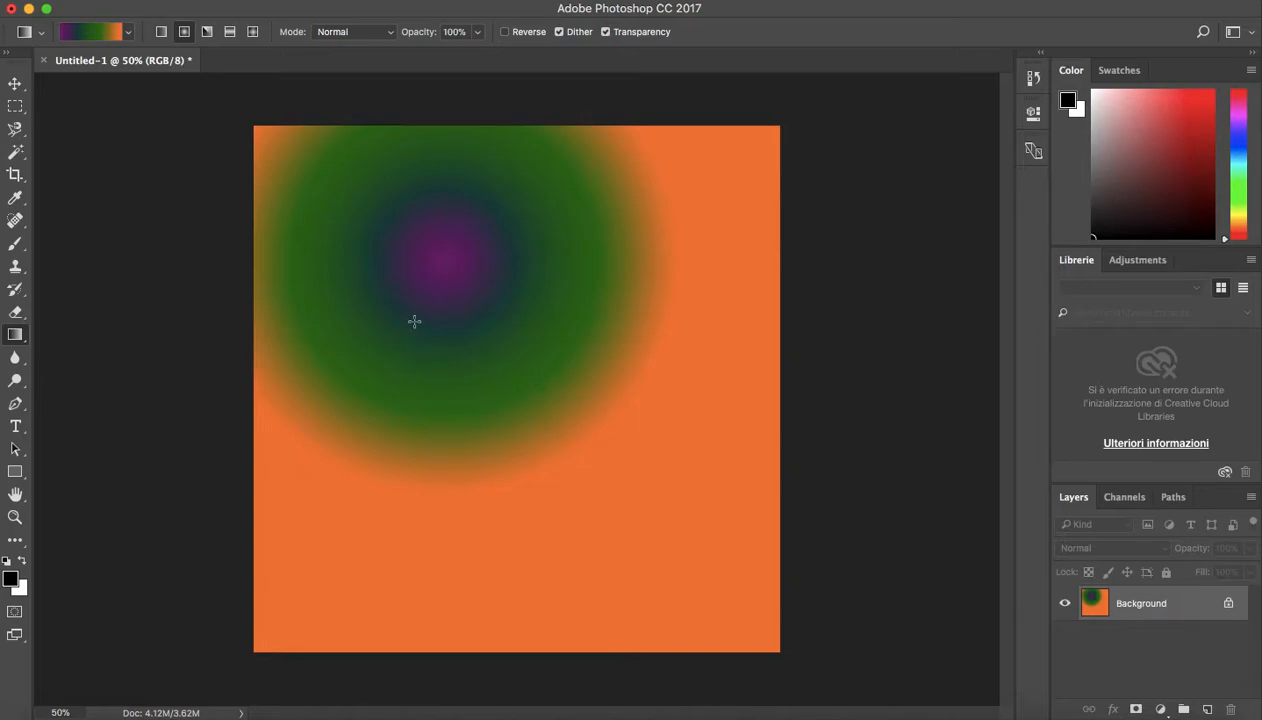
pyautogui.moveTo(246, 400)
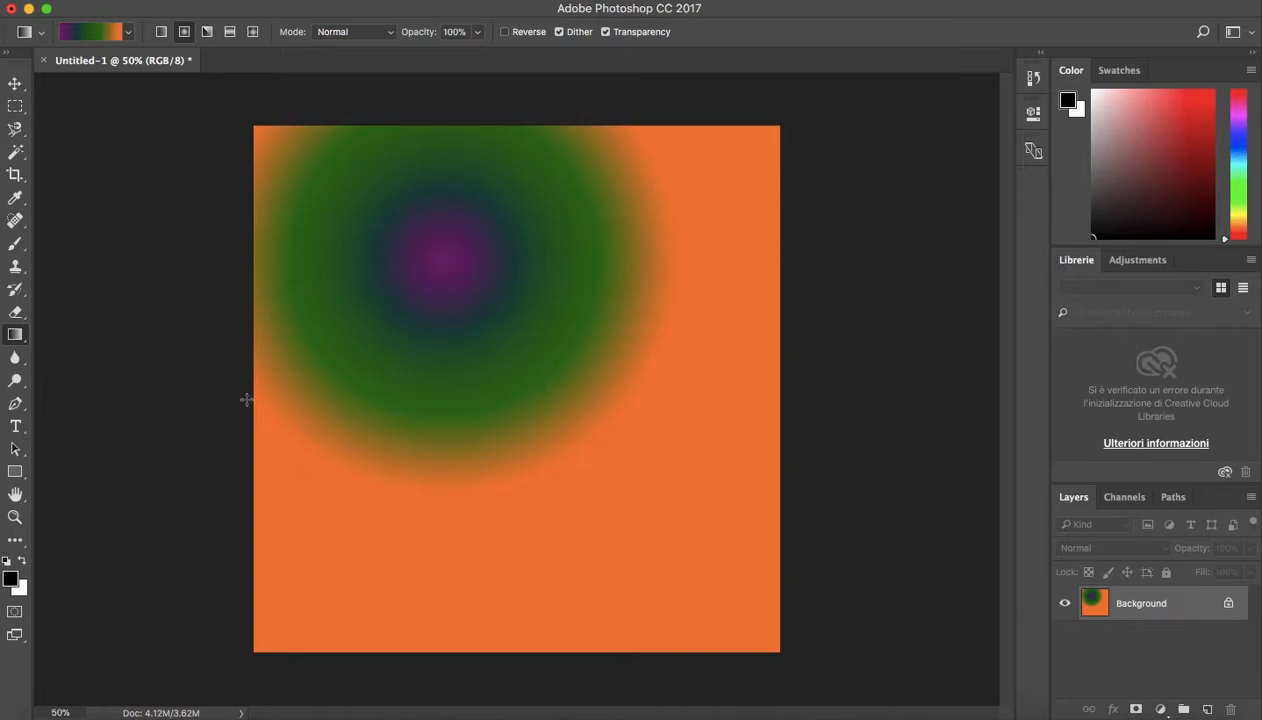
pyautogui.moveTo(18, 482)
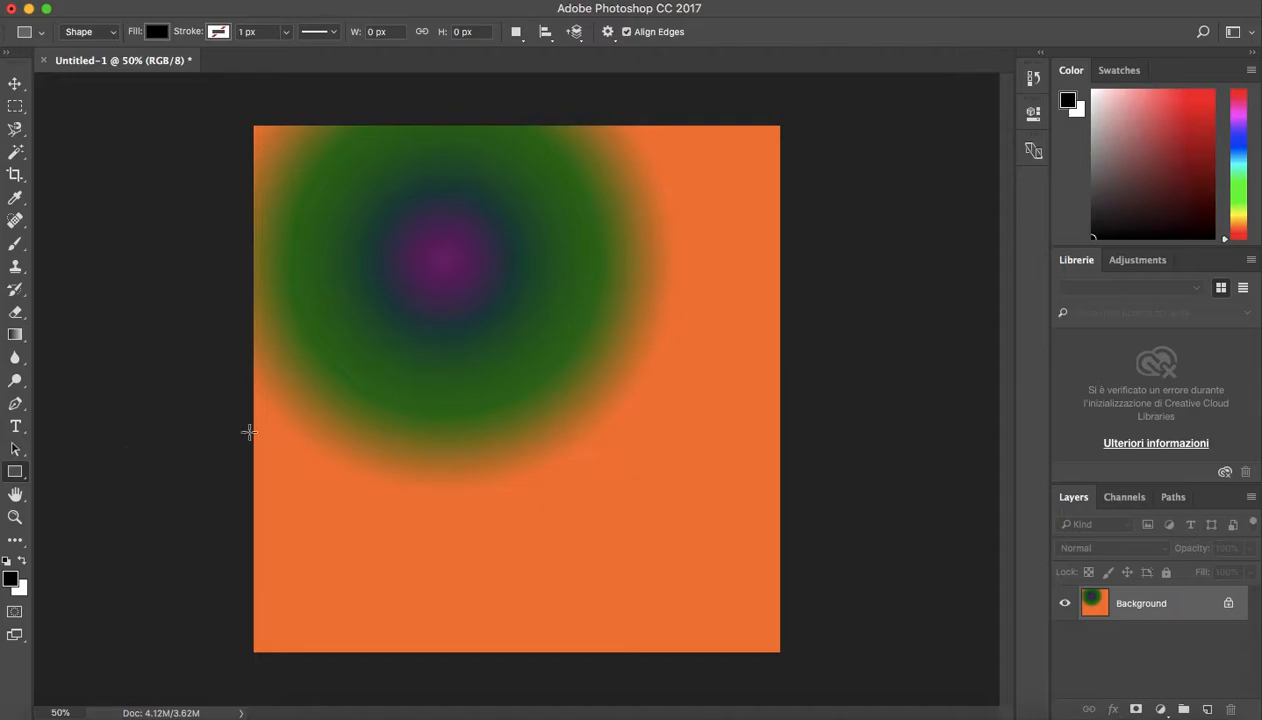
pyautogui.moveTo(400, 412)
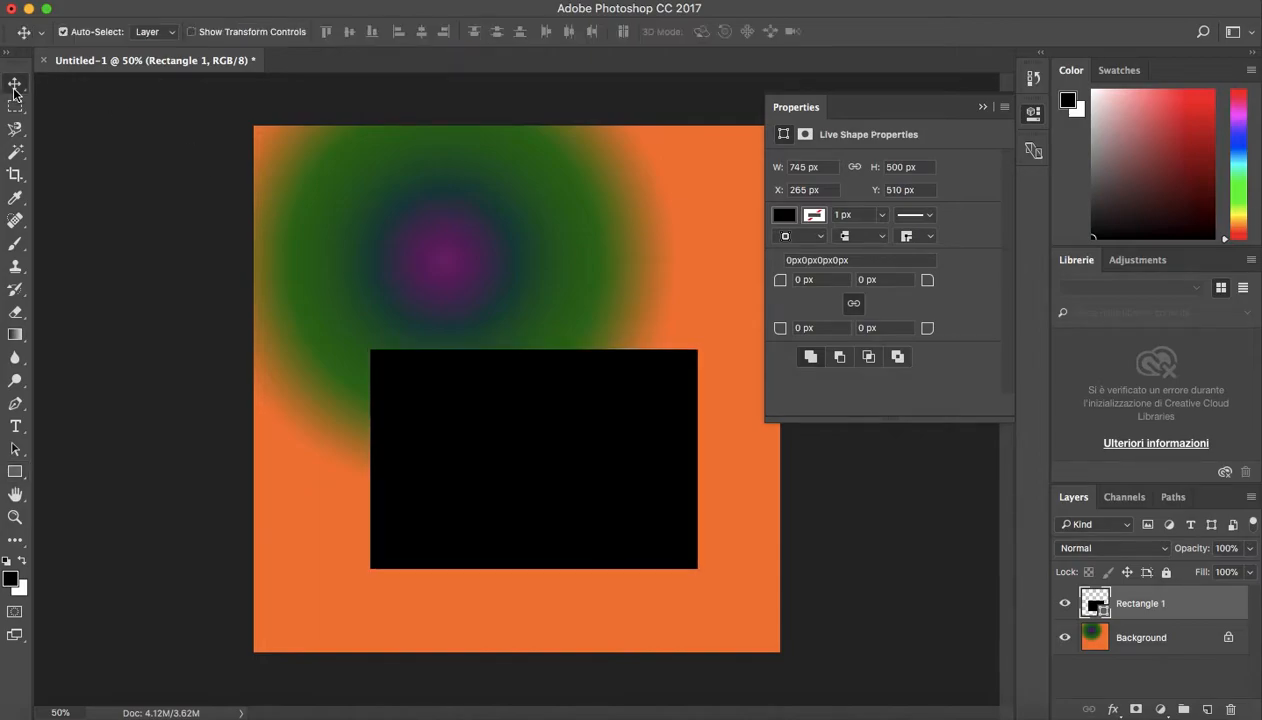
# - Shift the black rectangle shape further left over the gradient canvas
pyautogui.moveTo(532, 458); pyautogui.dragTo(428, 458)
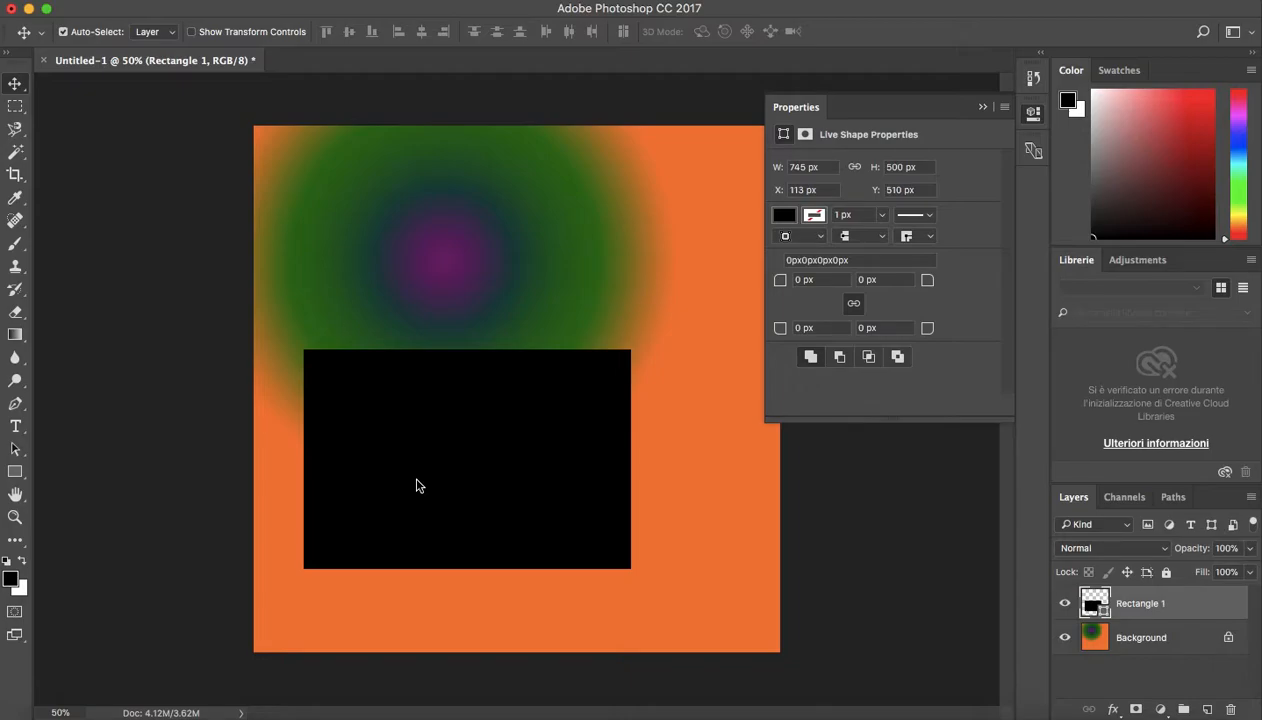
pyautogui.moveTo(464, 440)
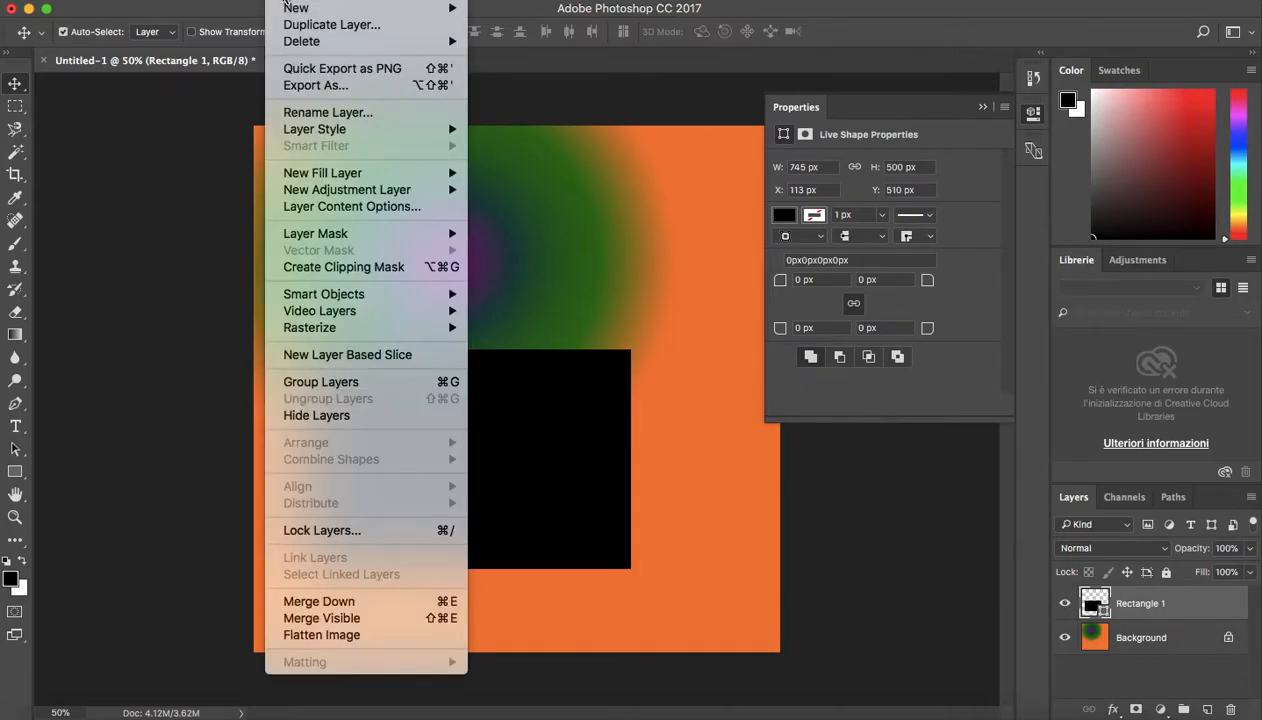
pyautogui.moveTo(316, 84)
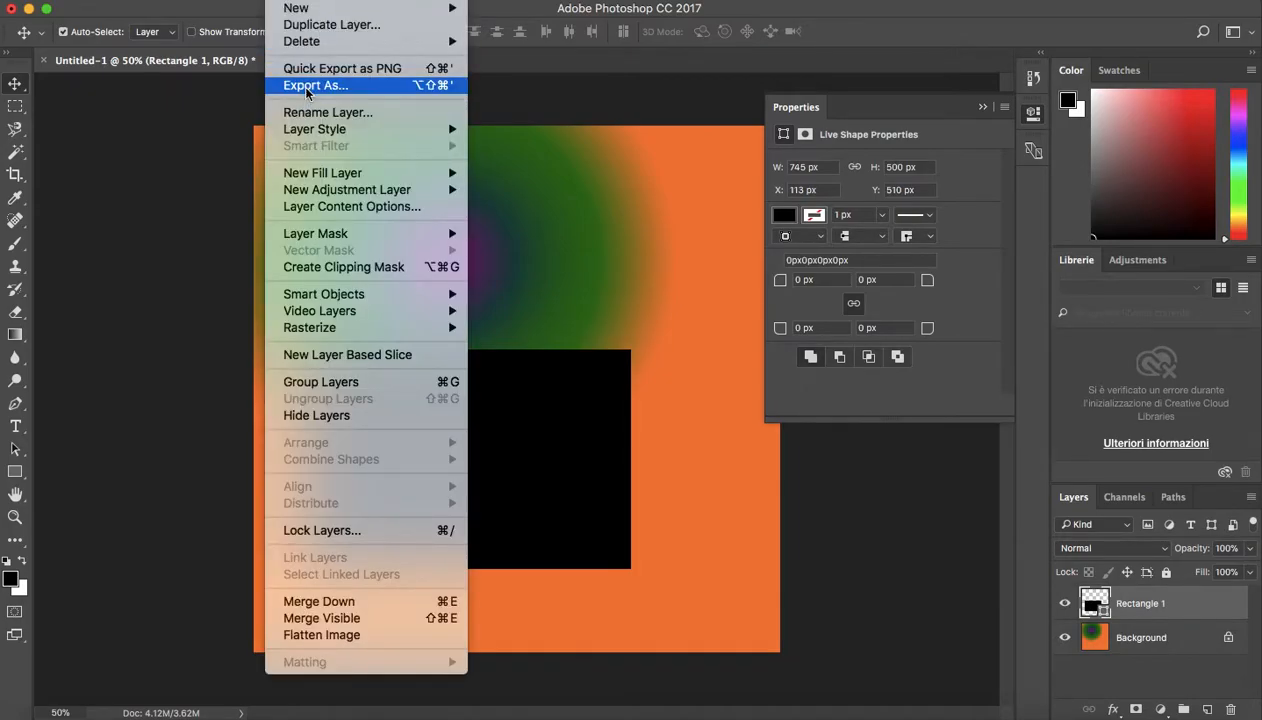
pyautogui.moveTo(314, 128)
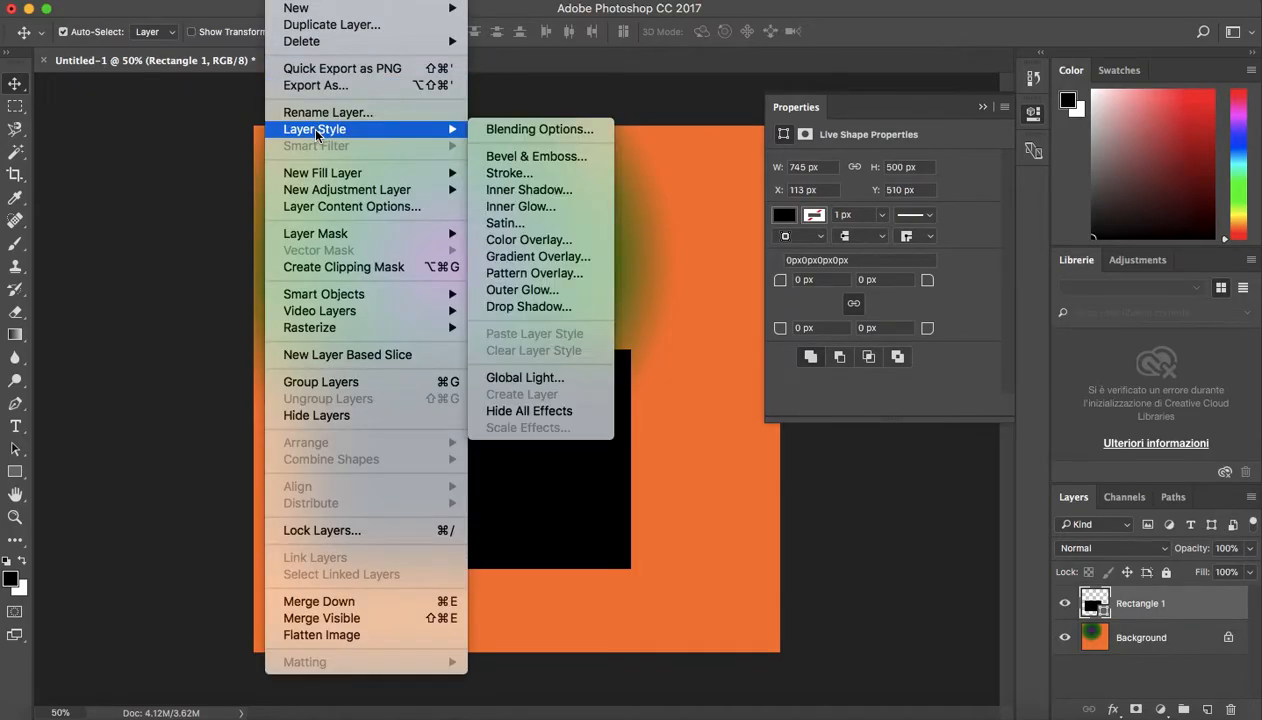
pyautogui.moveTo(528, 240)
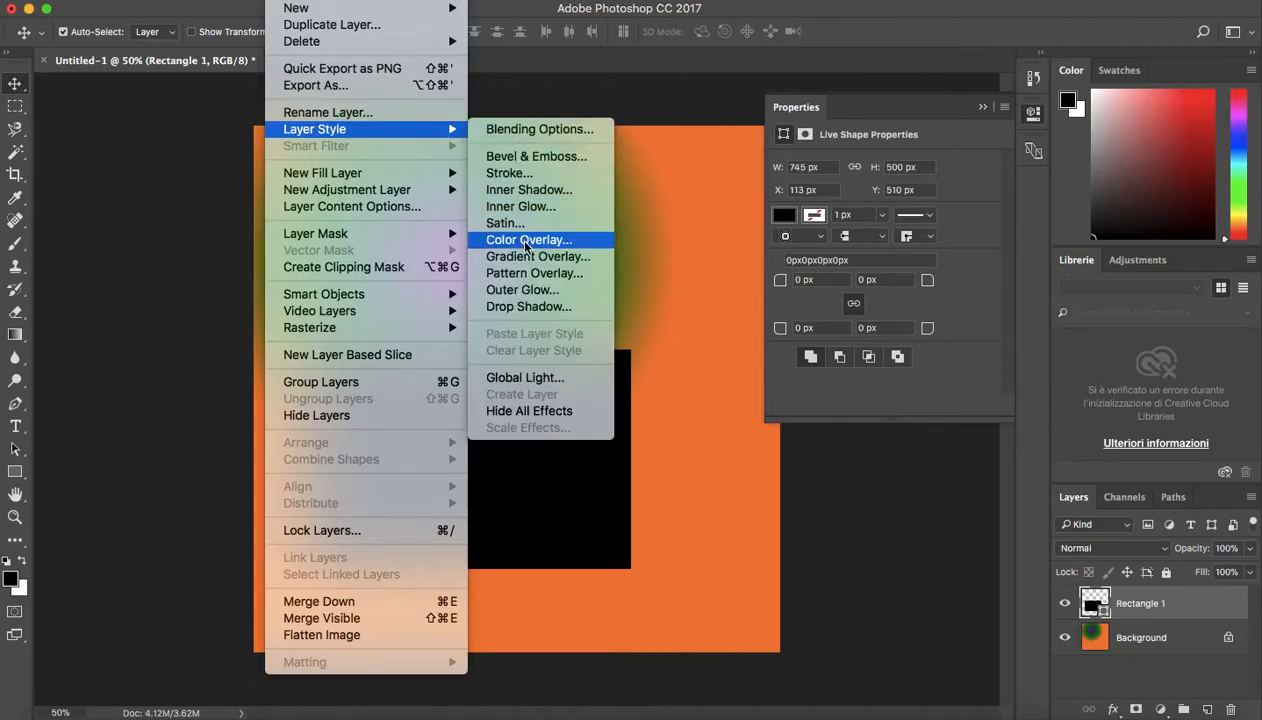
# - Add a Gradient Overlay effect to the rectangle and show the gradient presets
pyautogui.click(528, 240)
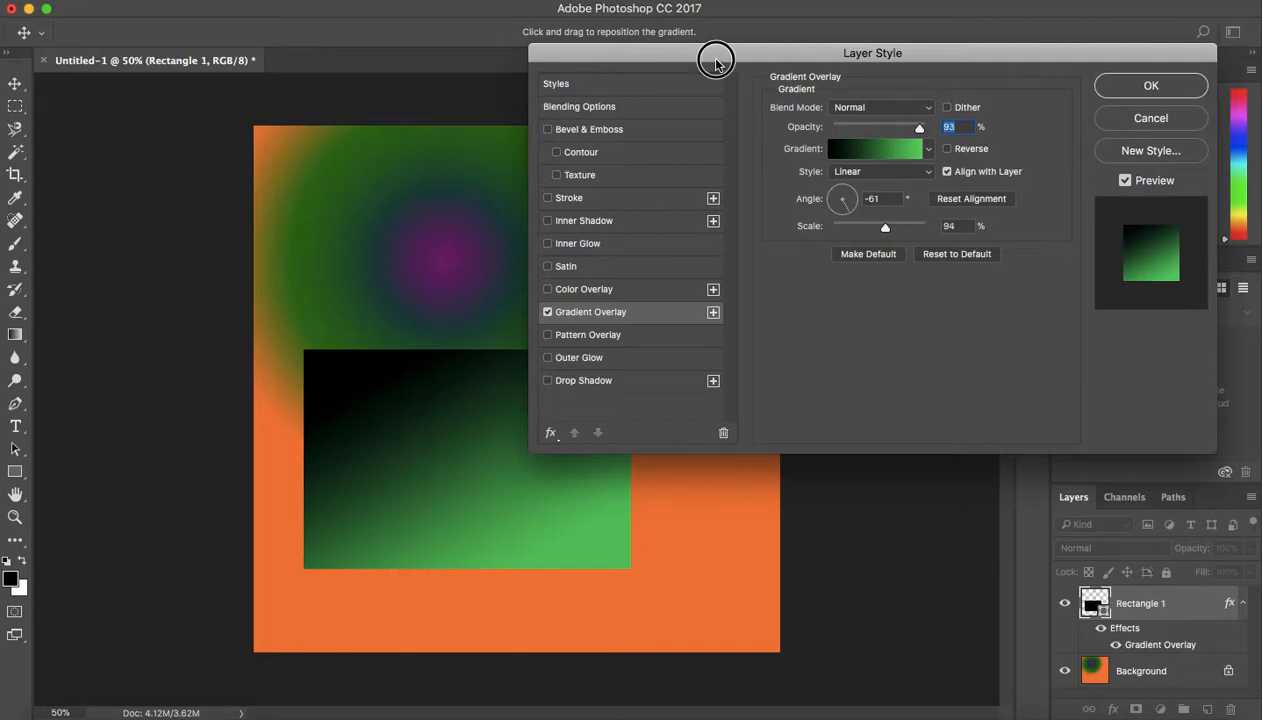
pyautogui.moveTo(716, 58); pyautogui.dragTo(676, 62)
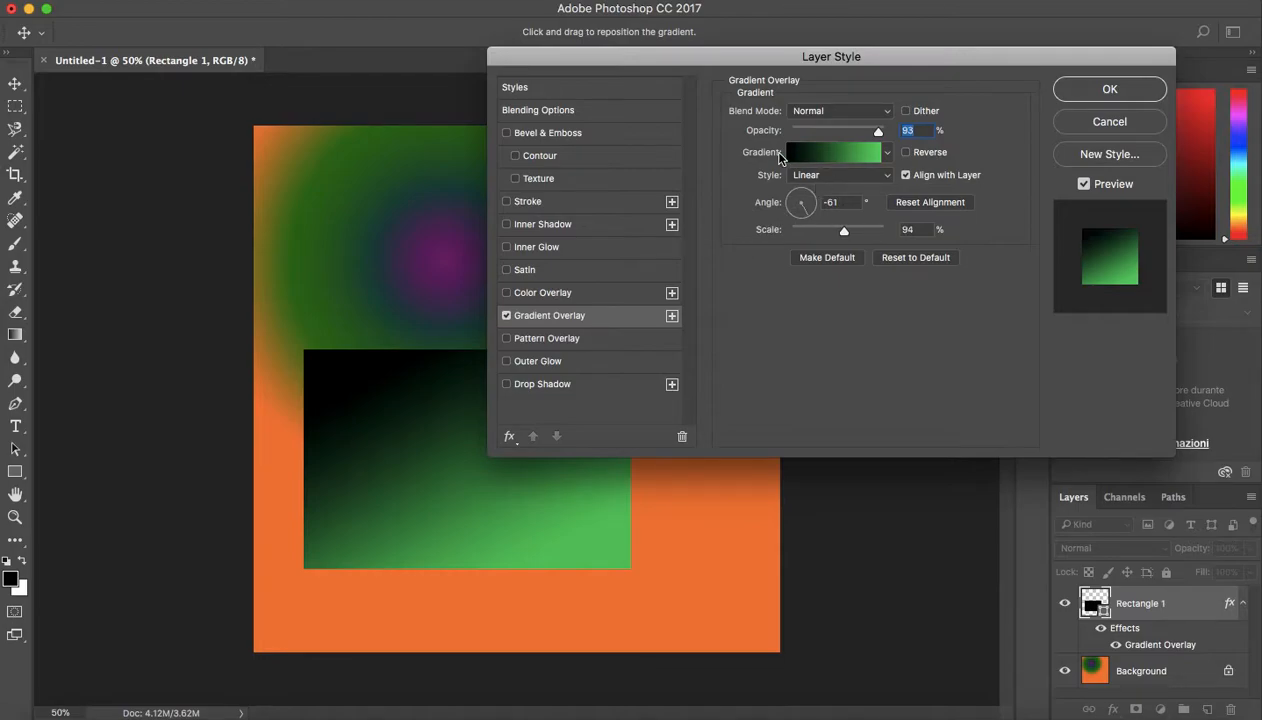
pyautogui.click(884, 152)
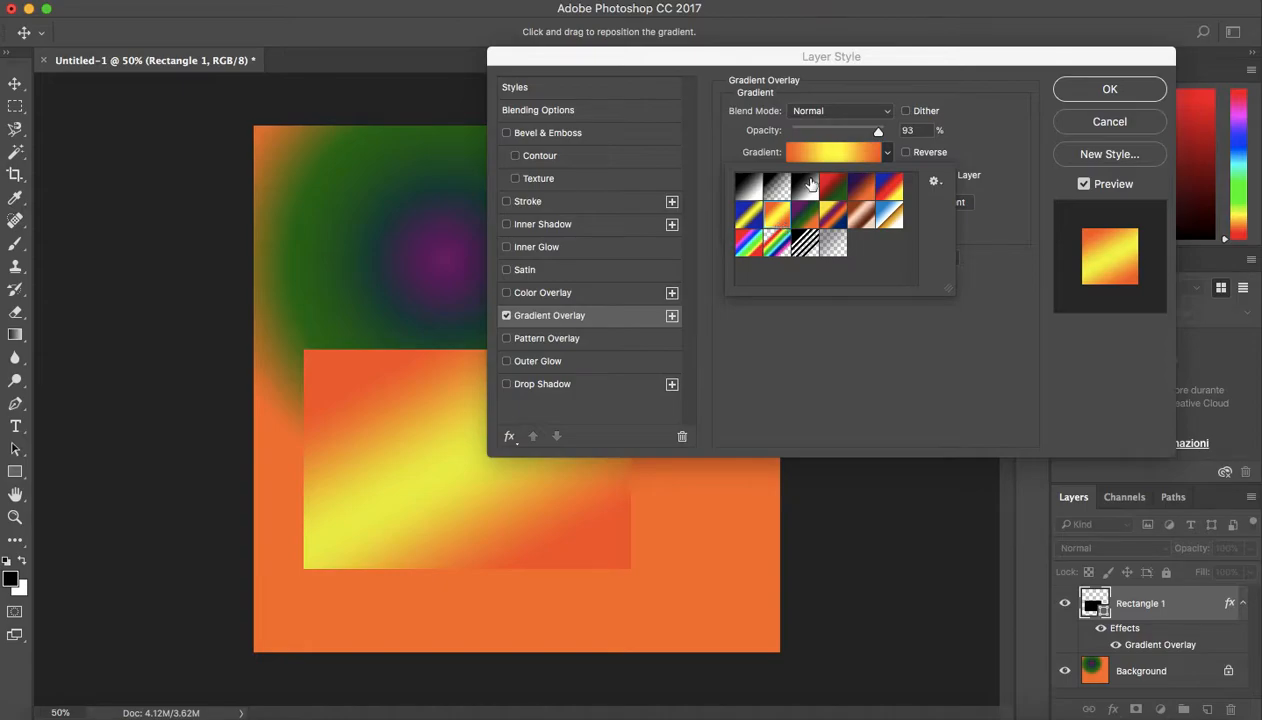
# - In the Gradient Editor, recolour the leftmost stop to blue
pyautogui.click(832, 152)
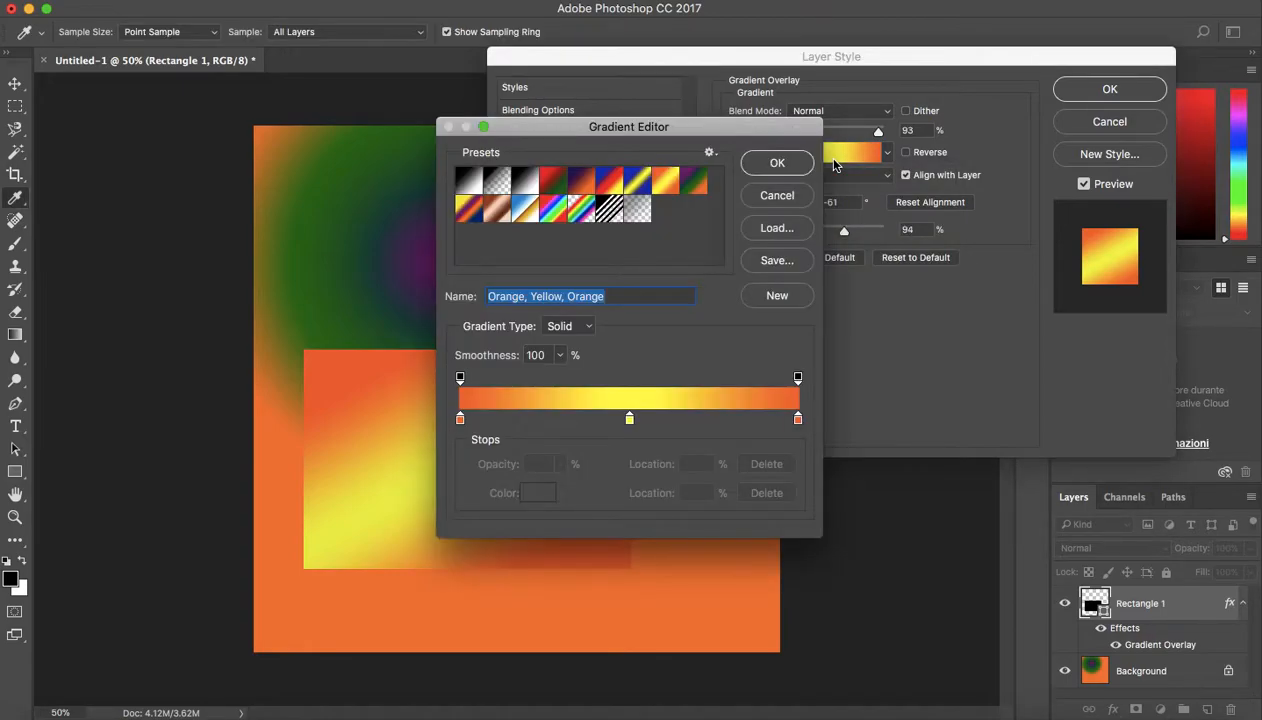
pyautogui.moveTo(462, 426)
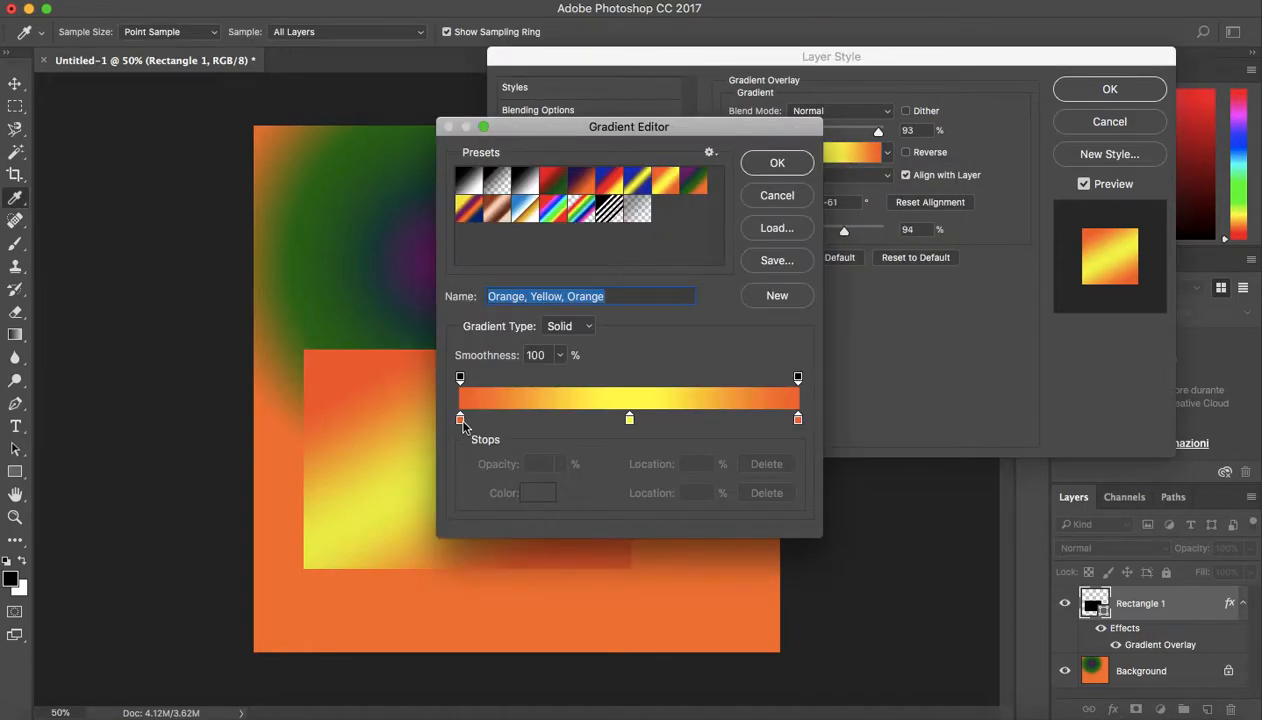
pyautogui.doubleClick(460, 418)
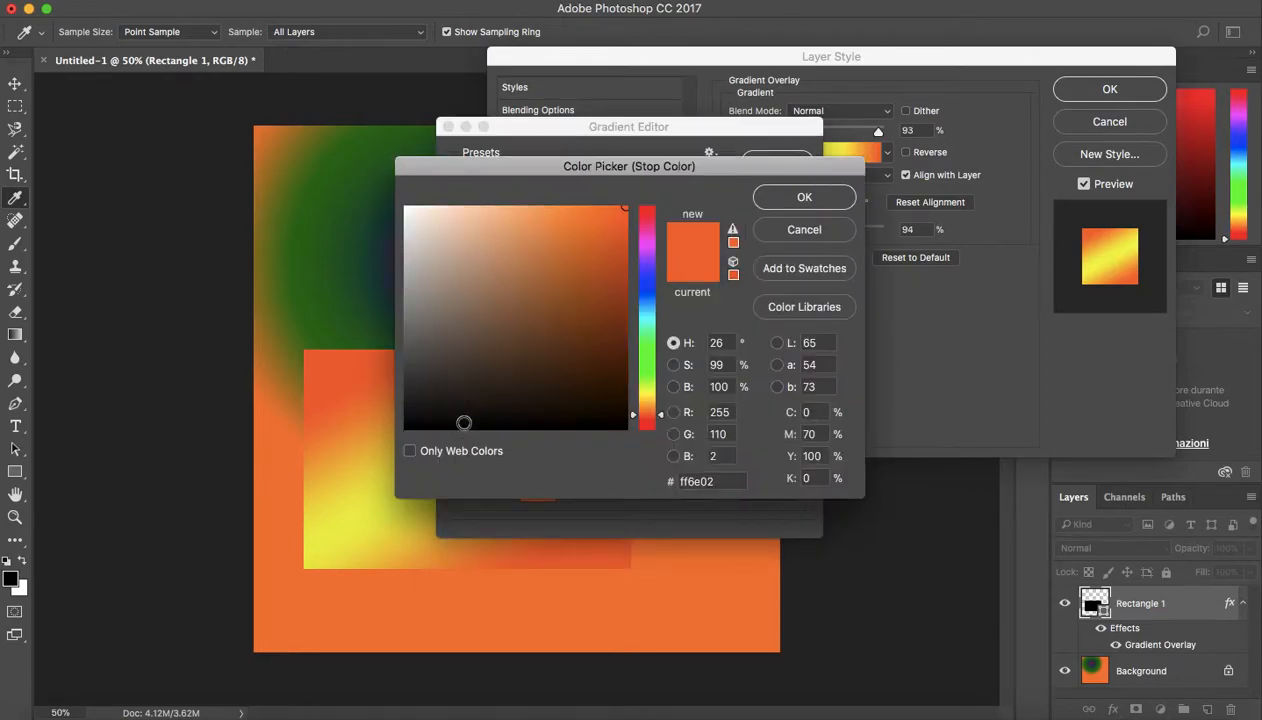
pyautogui.click(604, 332)
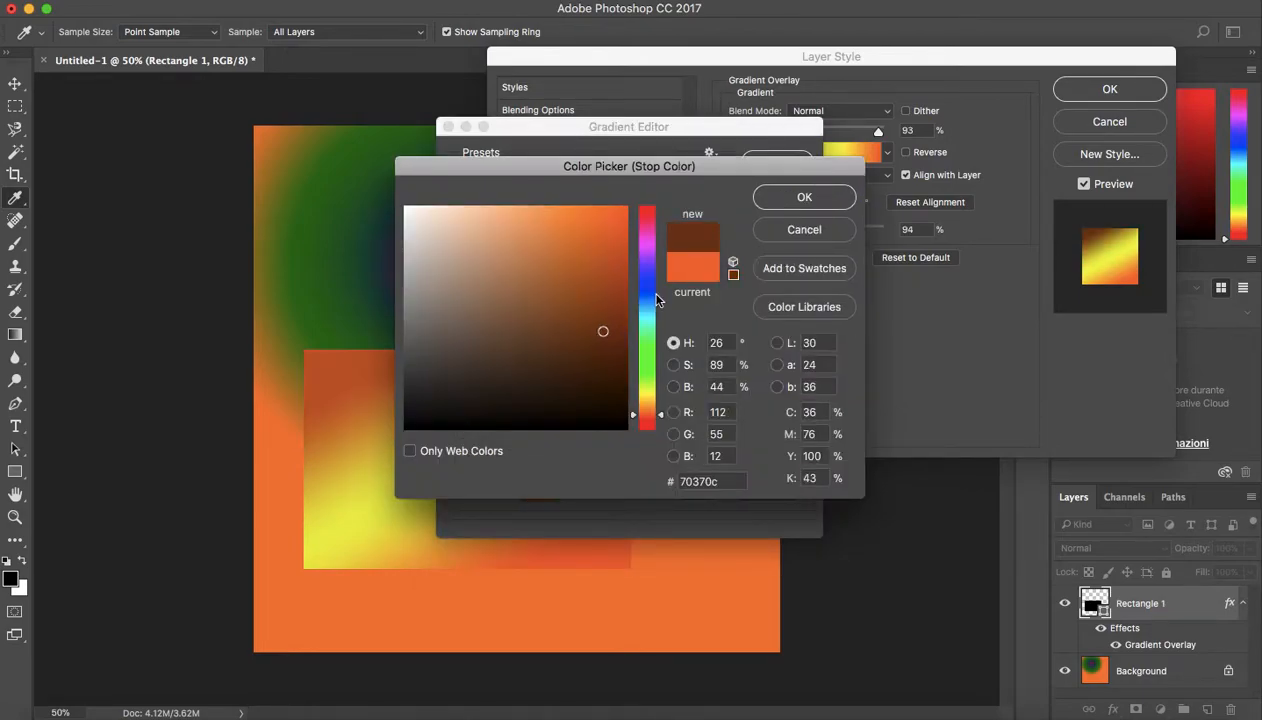
pyautogui.click(616, 276)
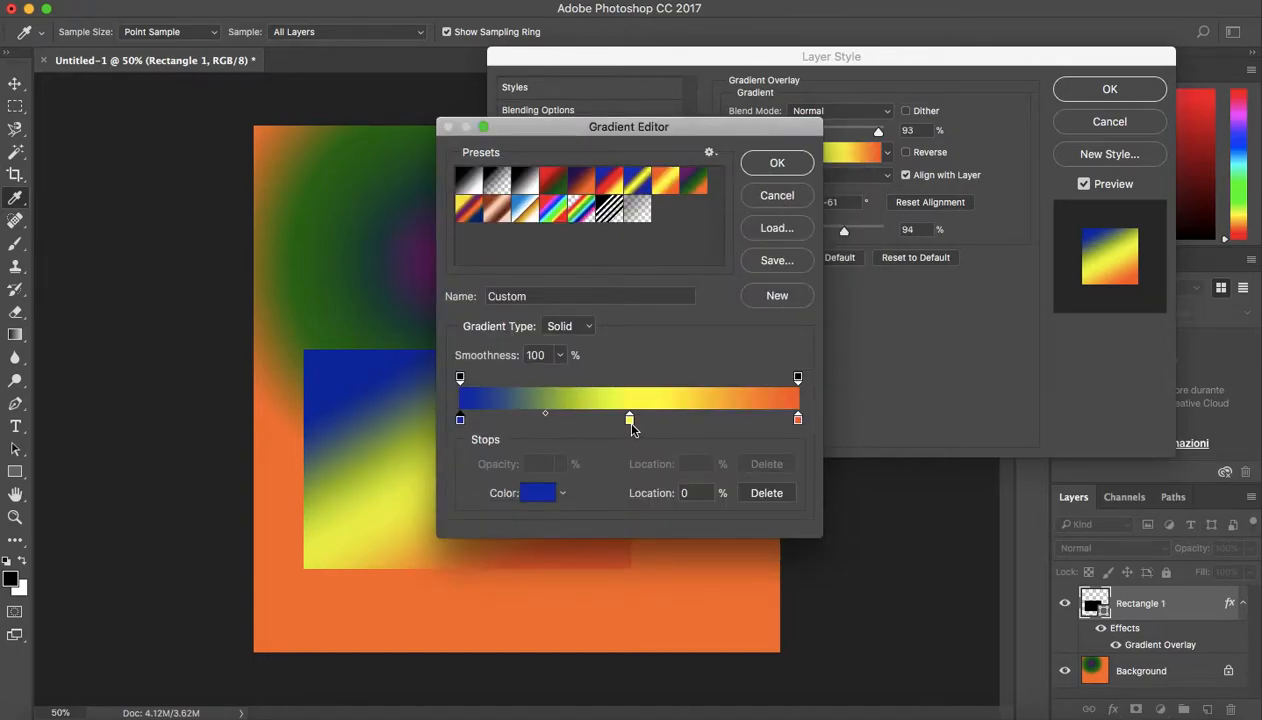
# - Set the middle stop to magenta and the end stop to dark brown, then accept the gradient
pyautogui.click(538, 492)
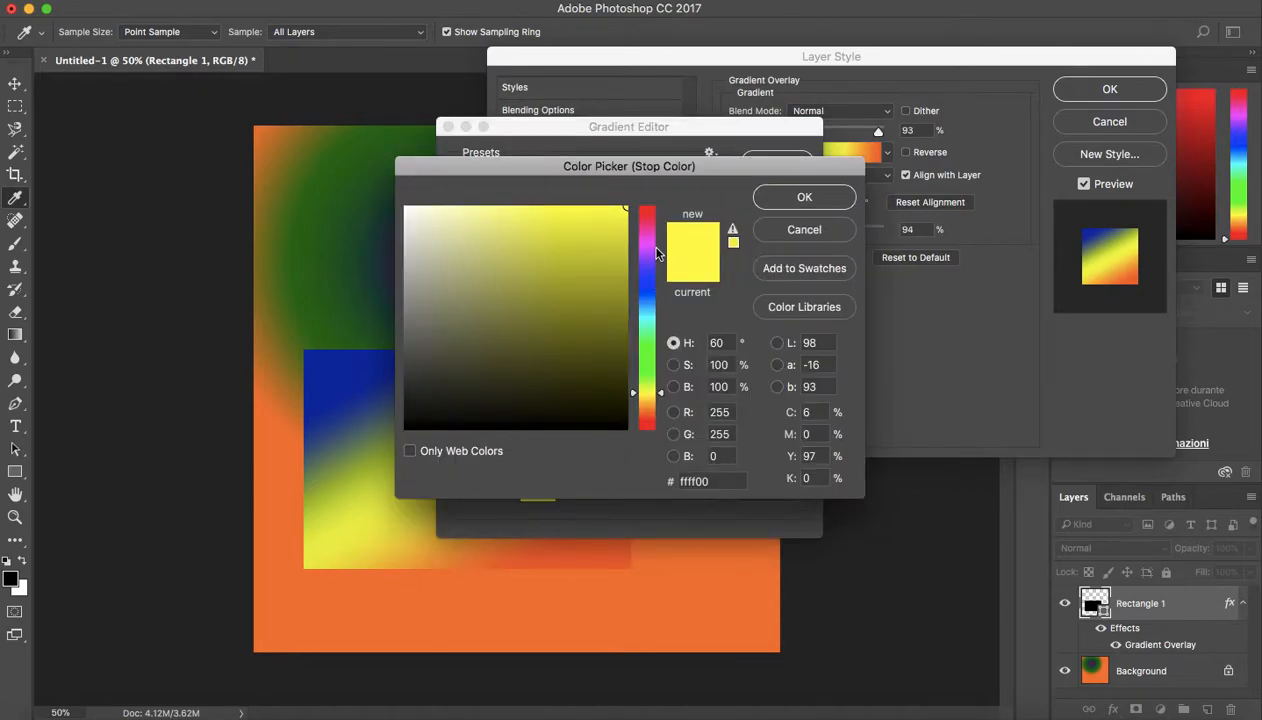
pyautogui.click(600, 268)
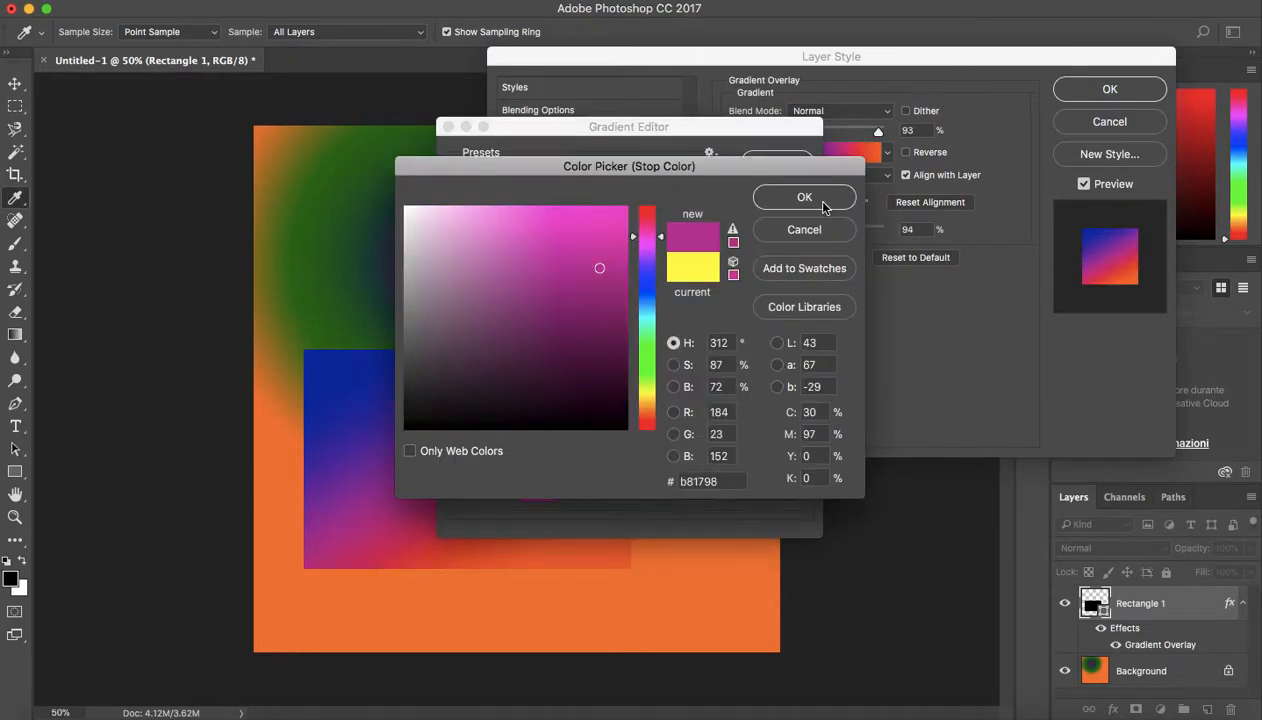
pyautogui.click(804, 196)
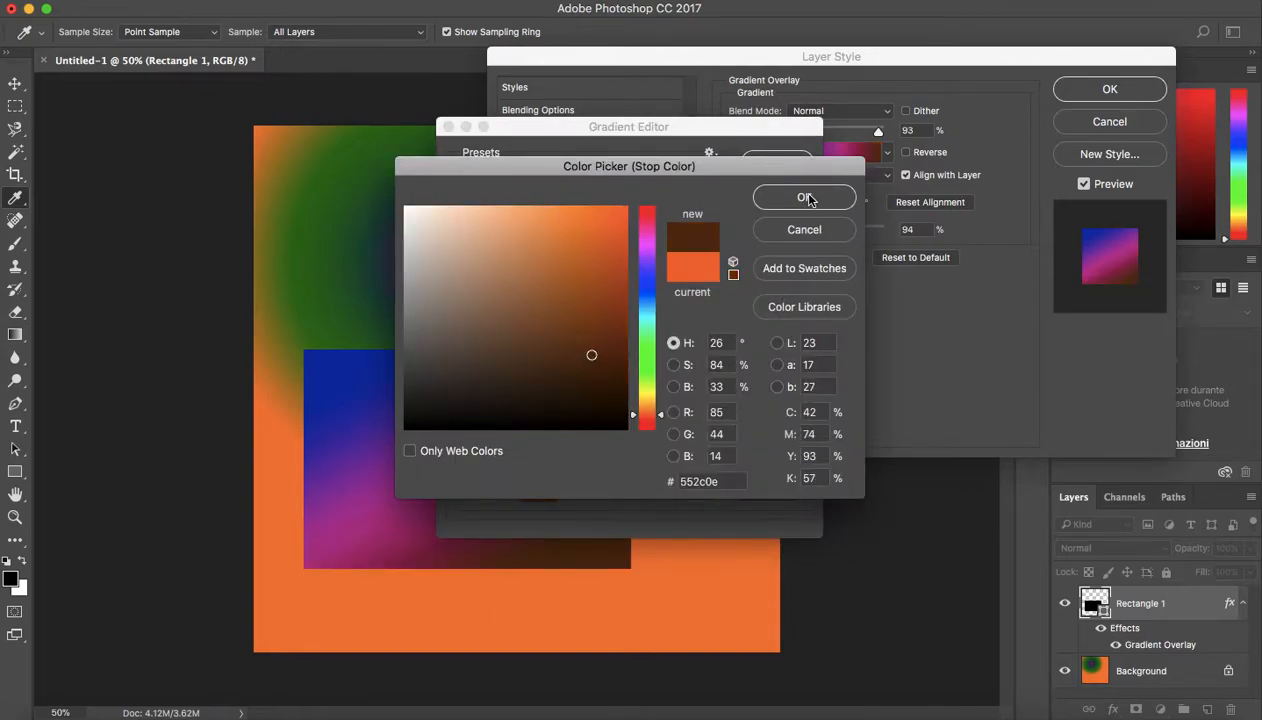
pyautogui.click(804, 196)
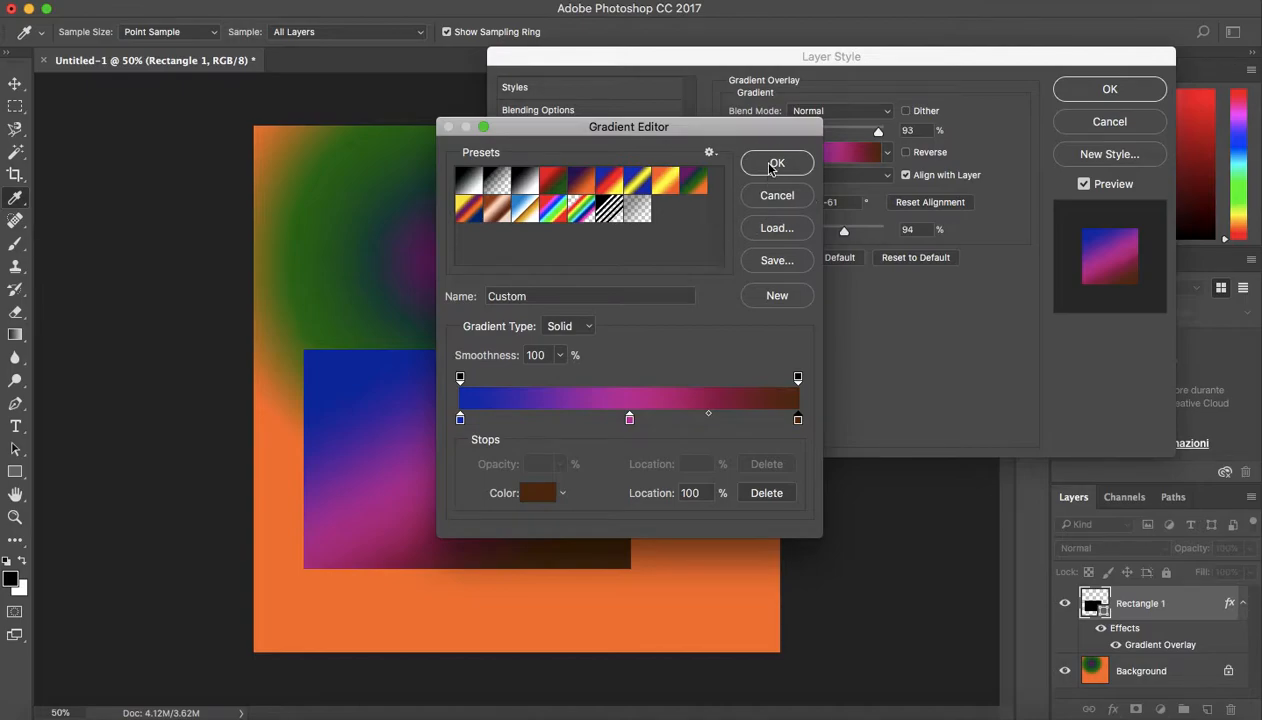
pyautogui.click(776, 164)
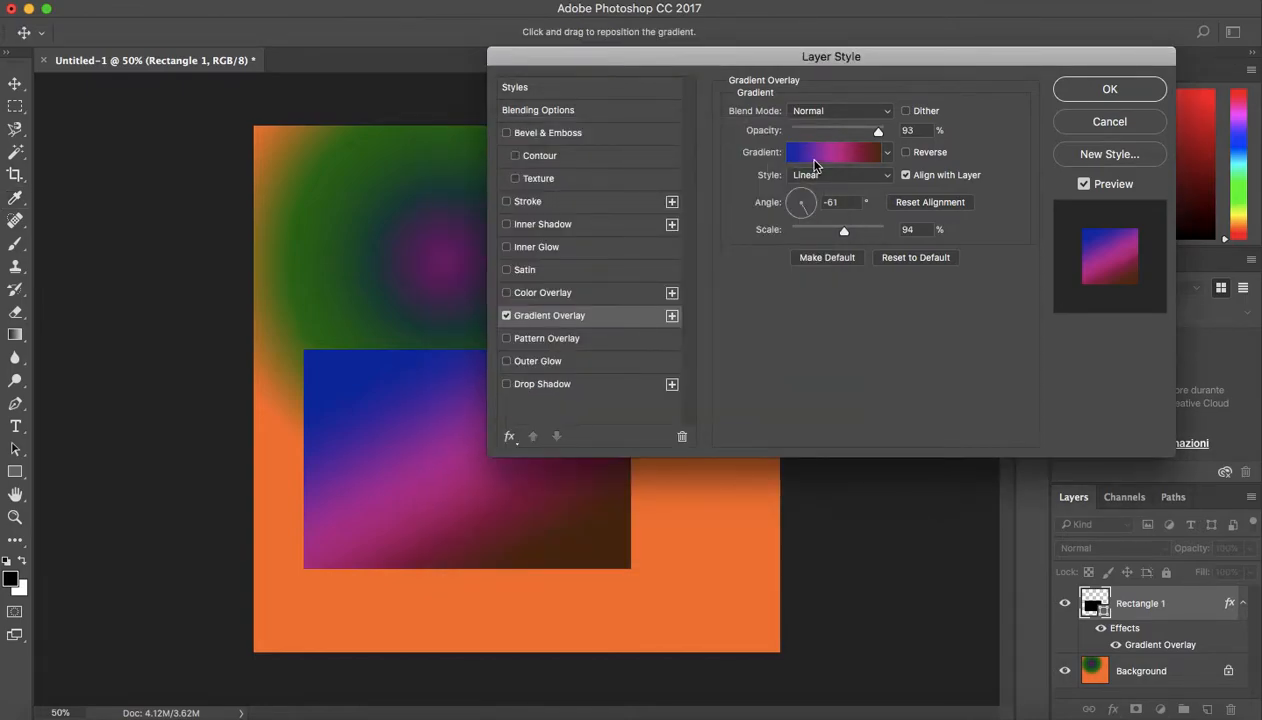
# - Add a pale cyan stop to the overlay gradient in the Gradient Editor
pyautogui.click(836, 152)
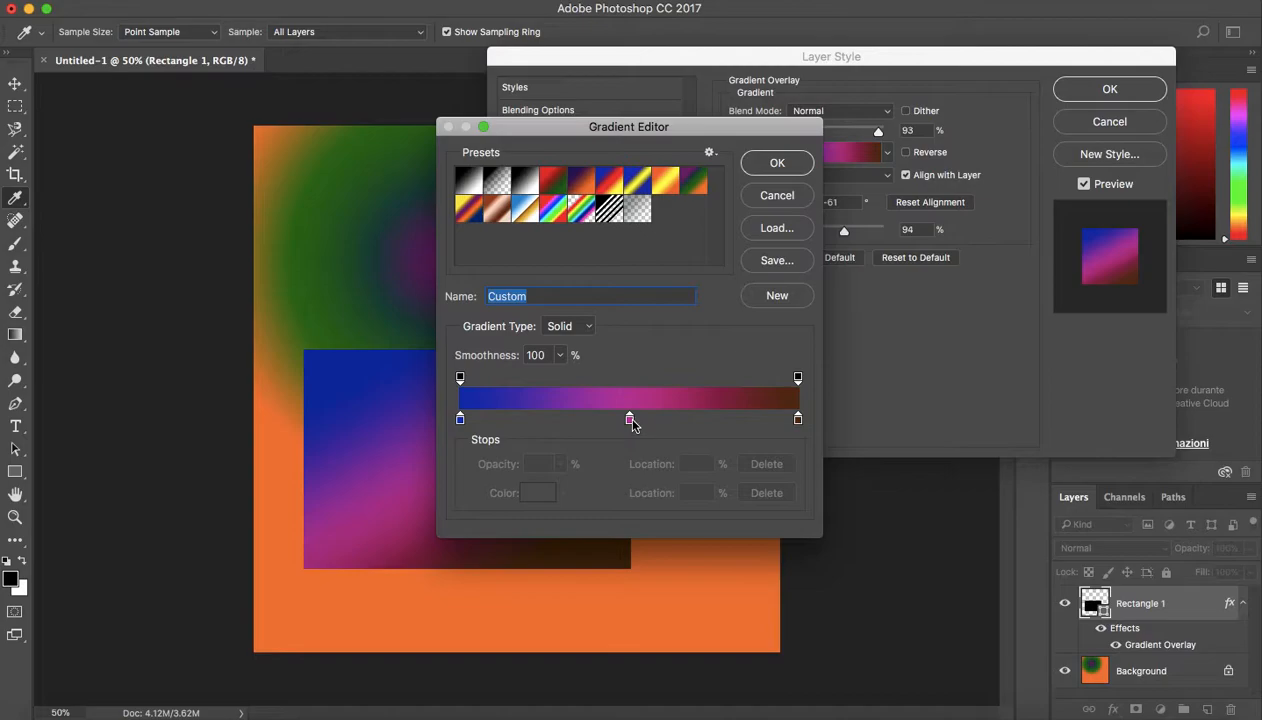
pyautogui.moveTo(518, 424)
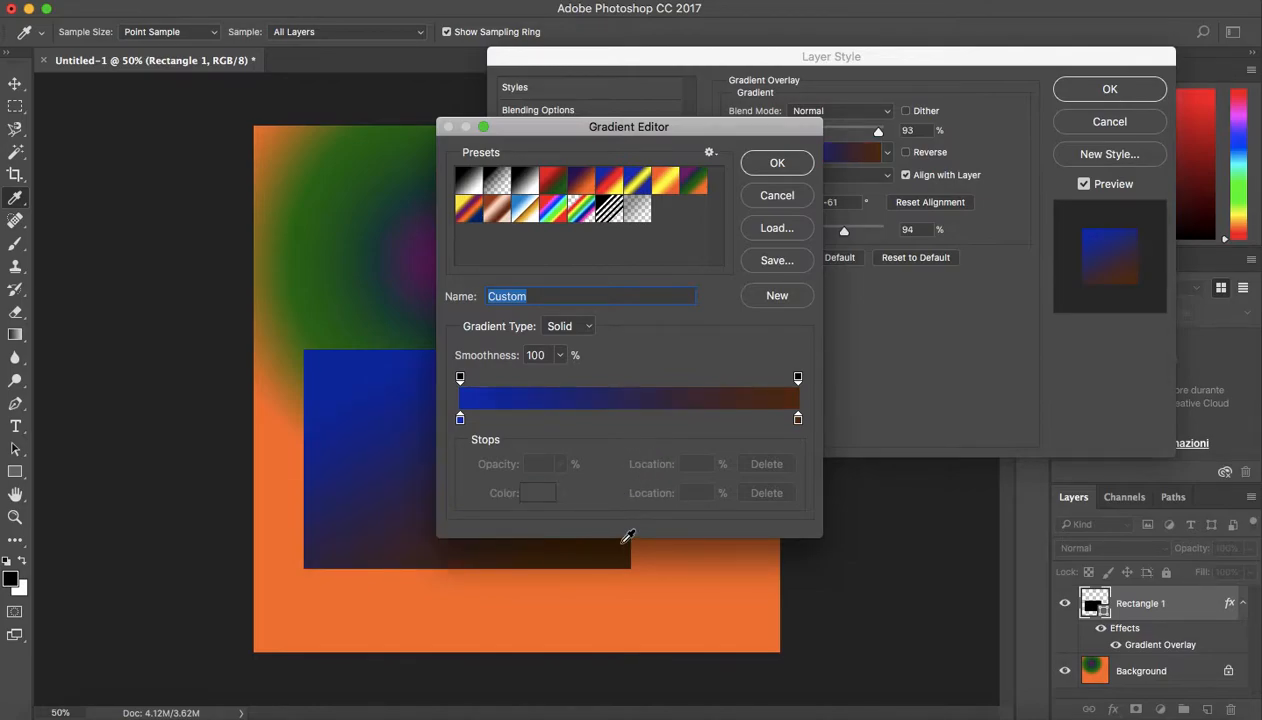
pyautogui.moveTo(624, 438)
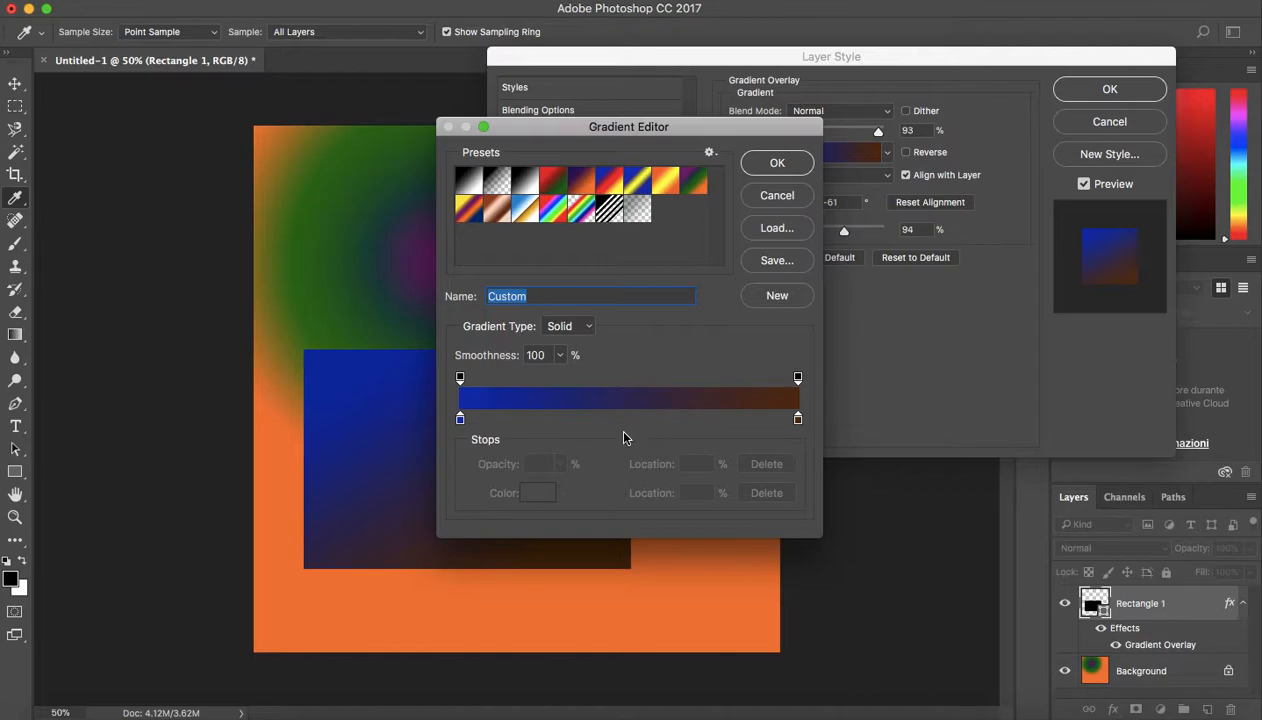
pyautogui.moveTo(562, 424)
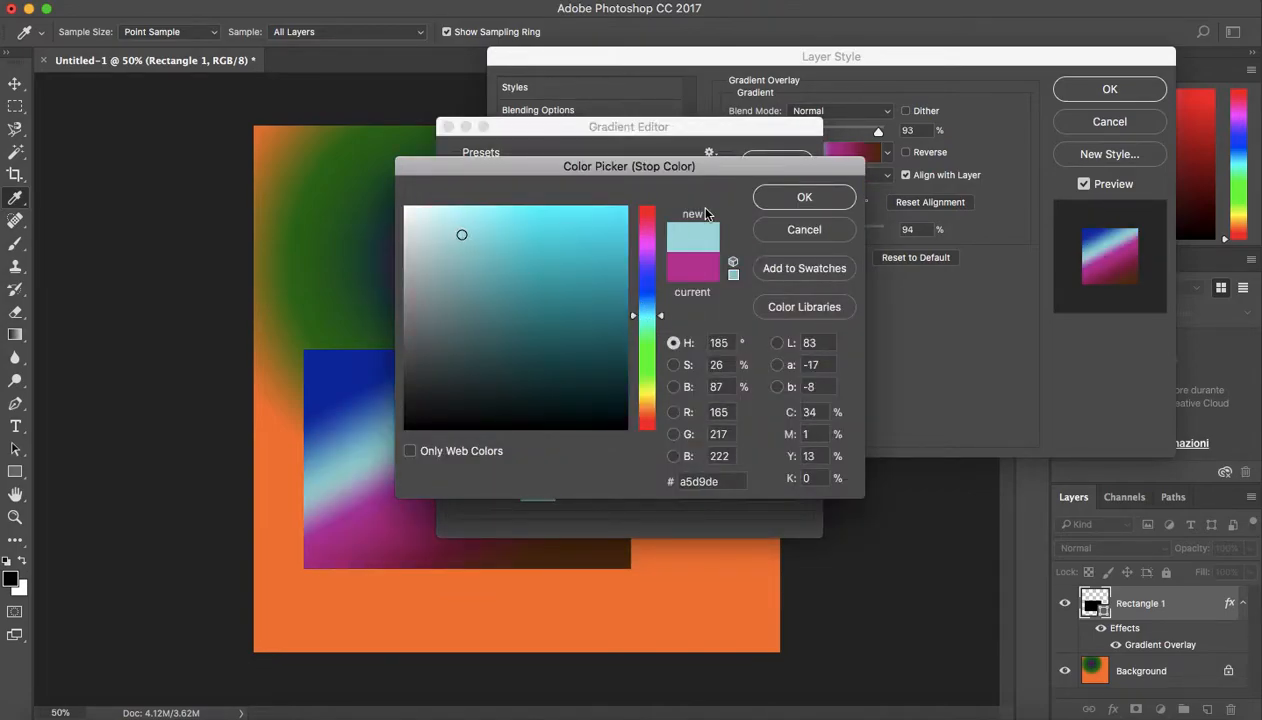
pyautogui.click(804, 198)
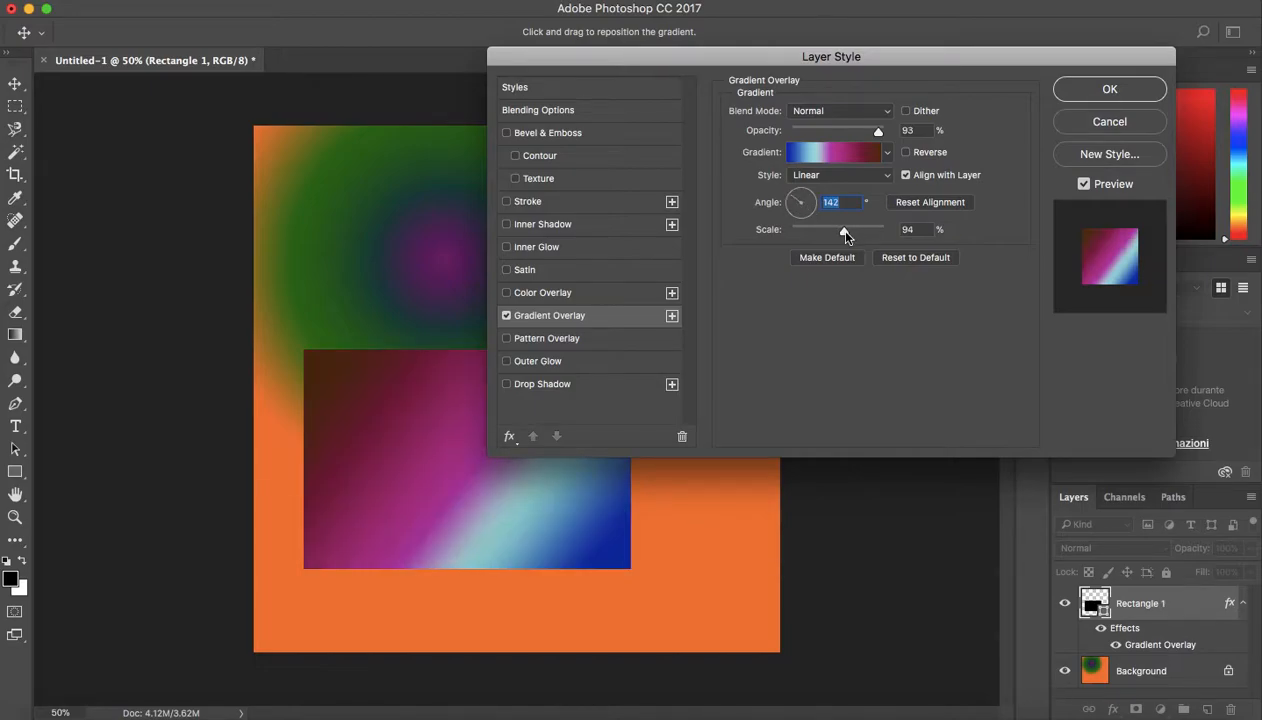
# - Enlarge the gradient overlay scale to 98% and apply the layer style
pyautogui.moveTo(844, 236); pyautogui.dragTo(838, 236)
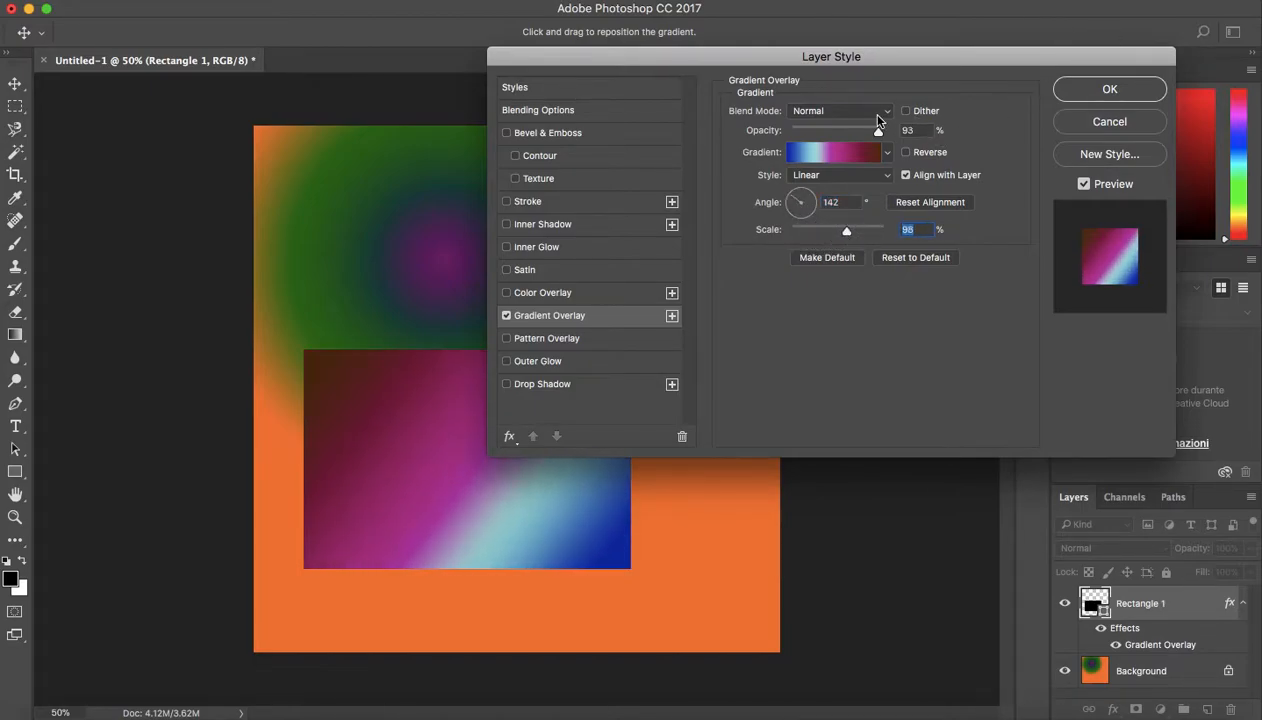
pyautogui.click(1108, 88)
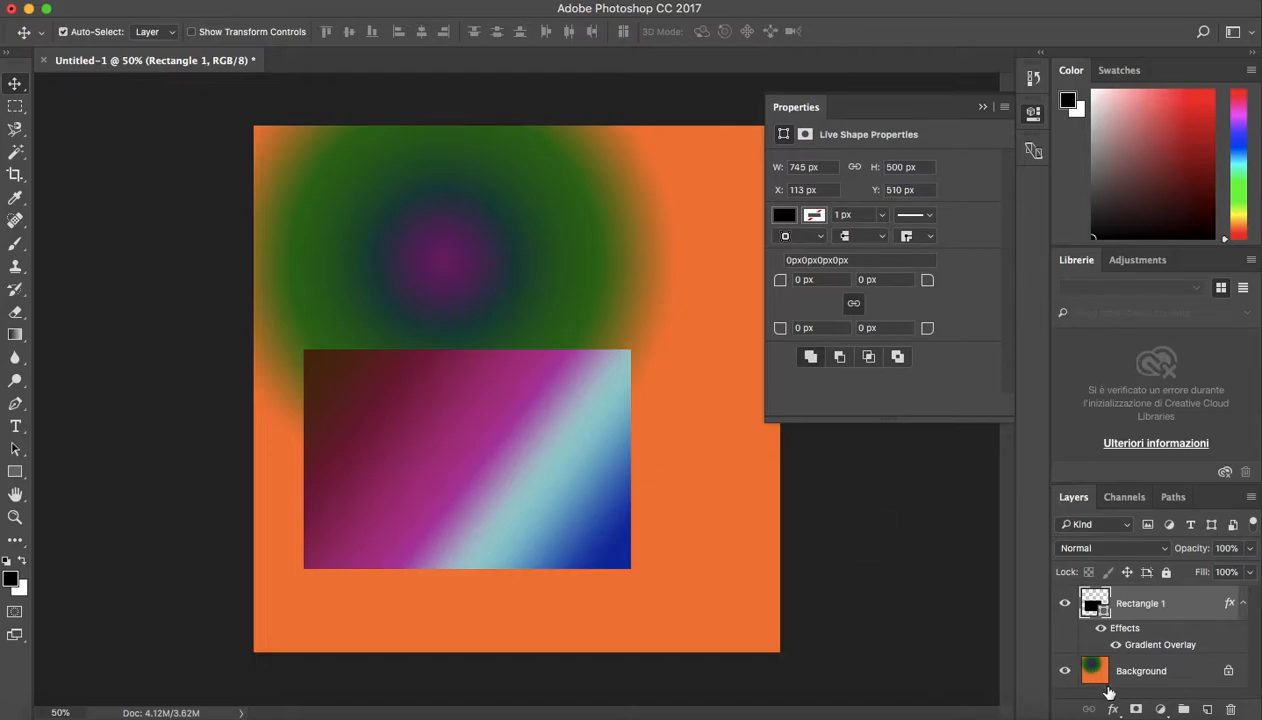
pyautogui.moveTo(1072, 476)
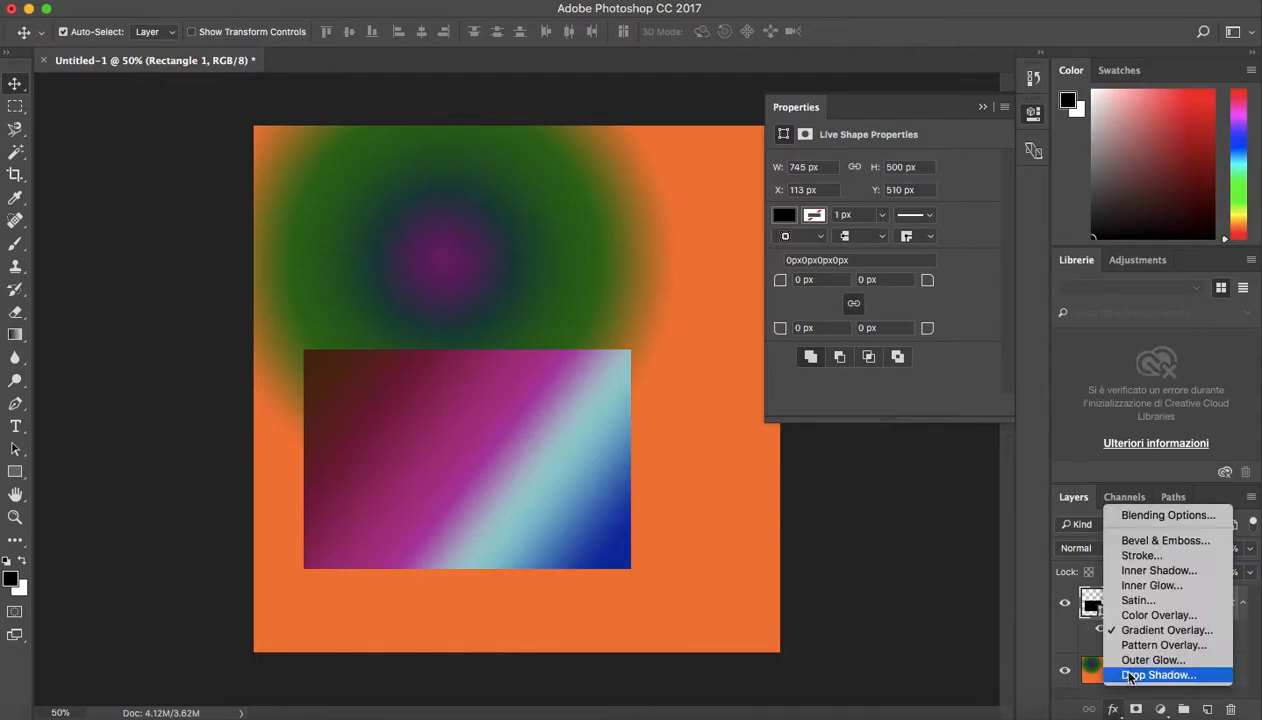
pyautogui.moveTo(1136, 630)
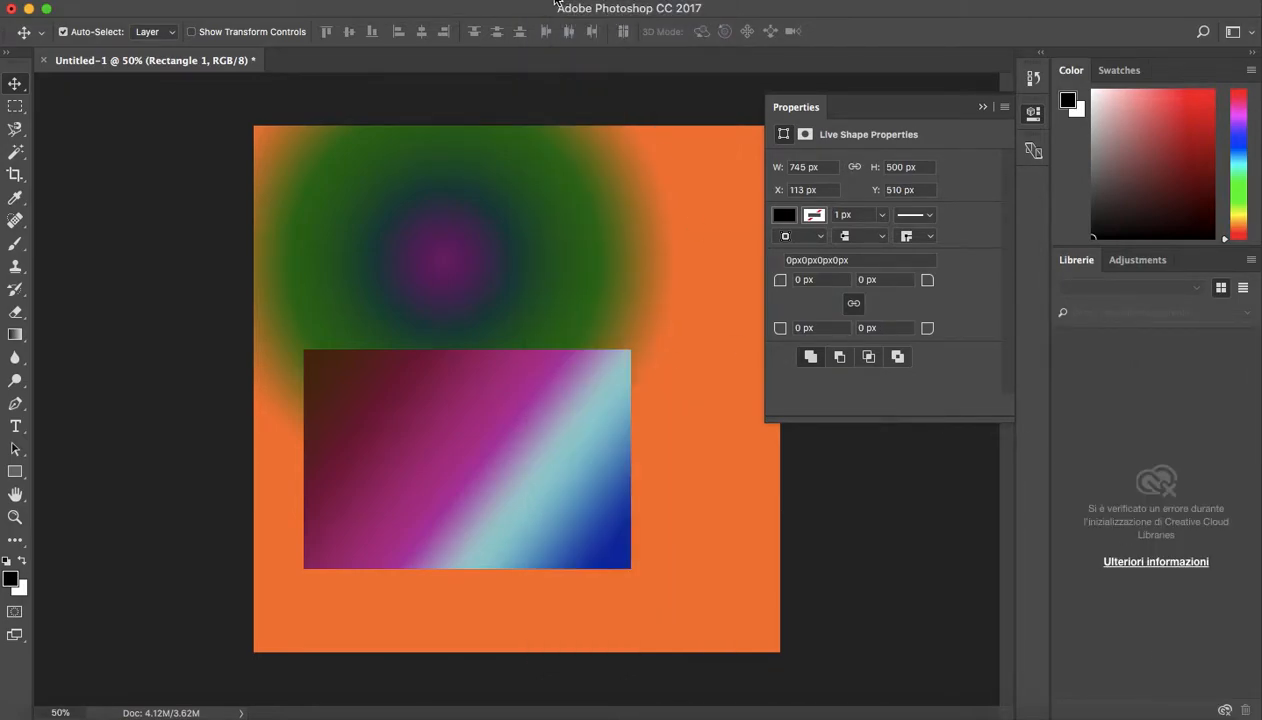
# - Restore the Layers panel via Window and reopen the rectangle's Gradient Overlay settings
pyautogui.click(596, 8)
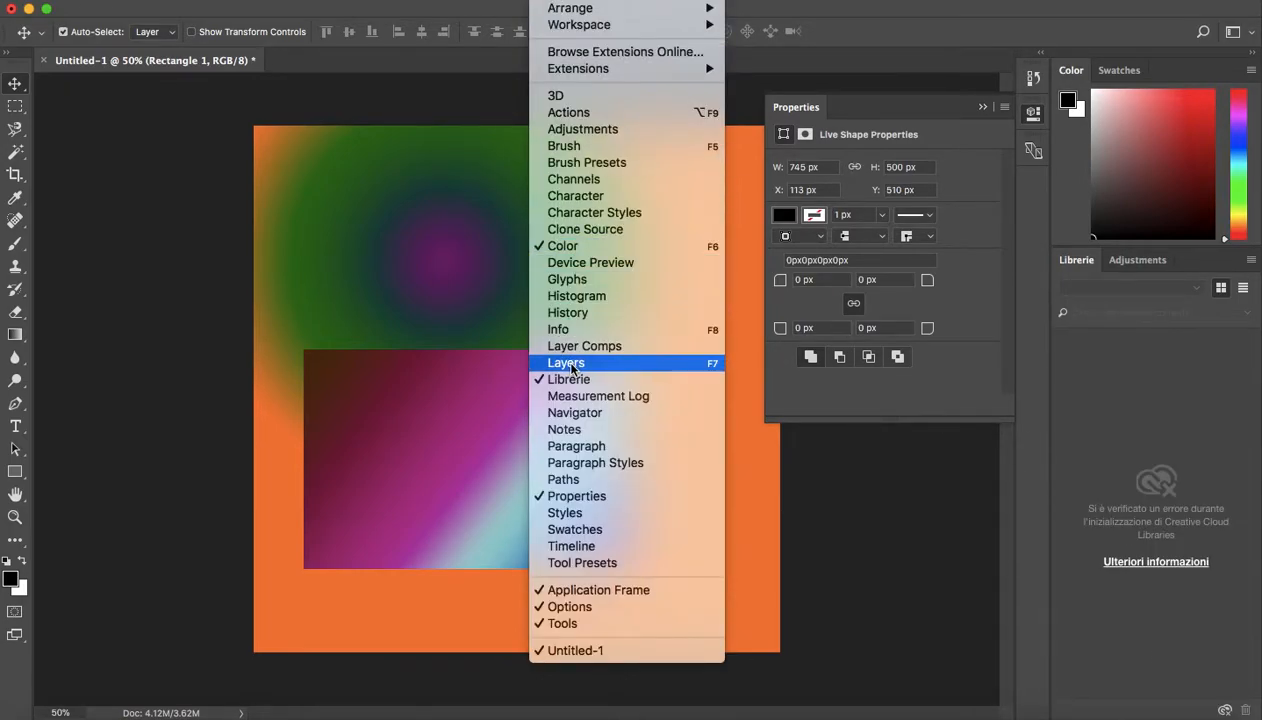
pyautogui.click(566, 362)
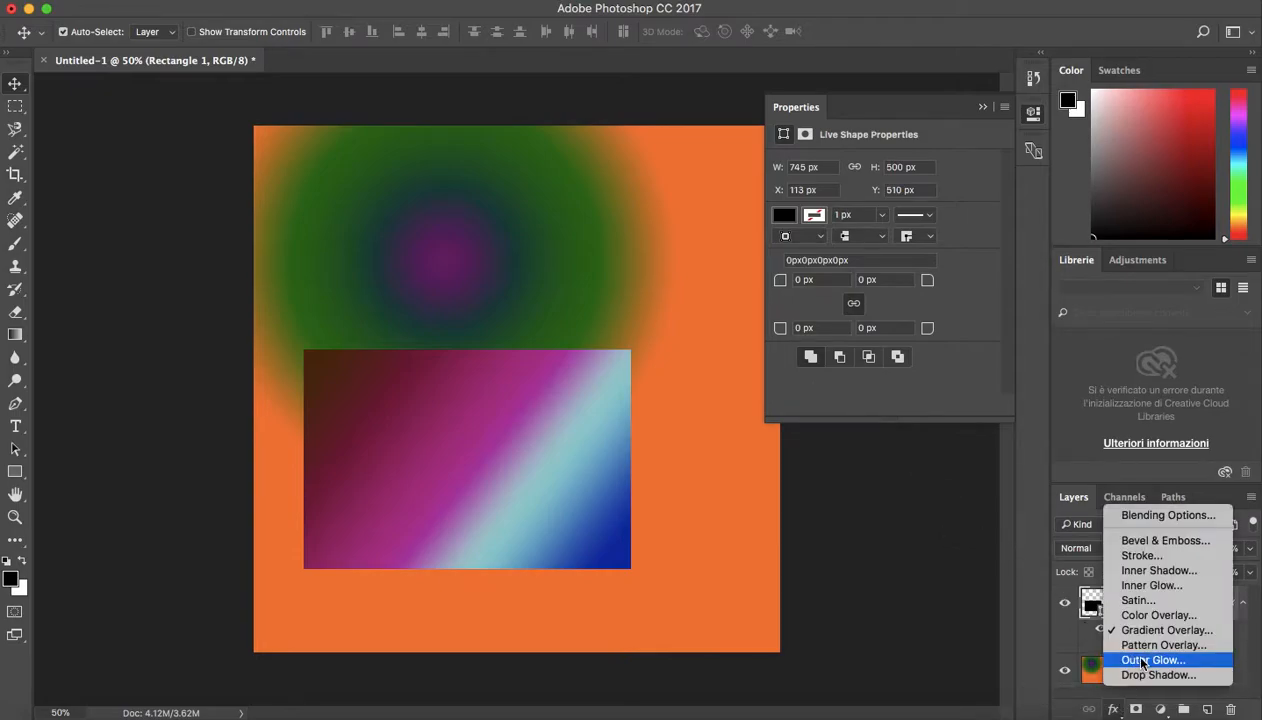
pyautogui.click(1166, 630)
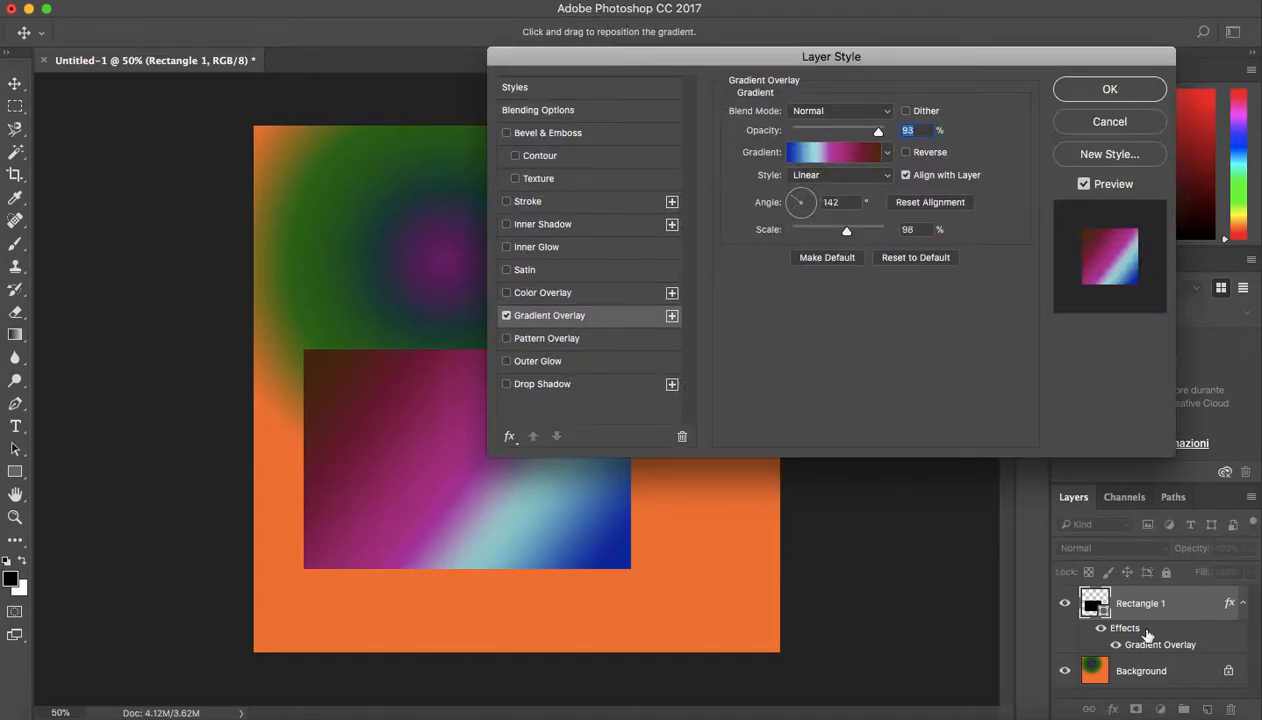
pyautogui.click(832, 152)
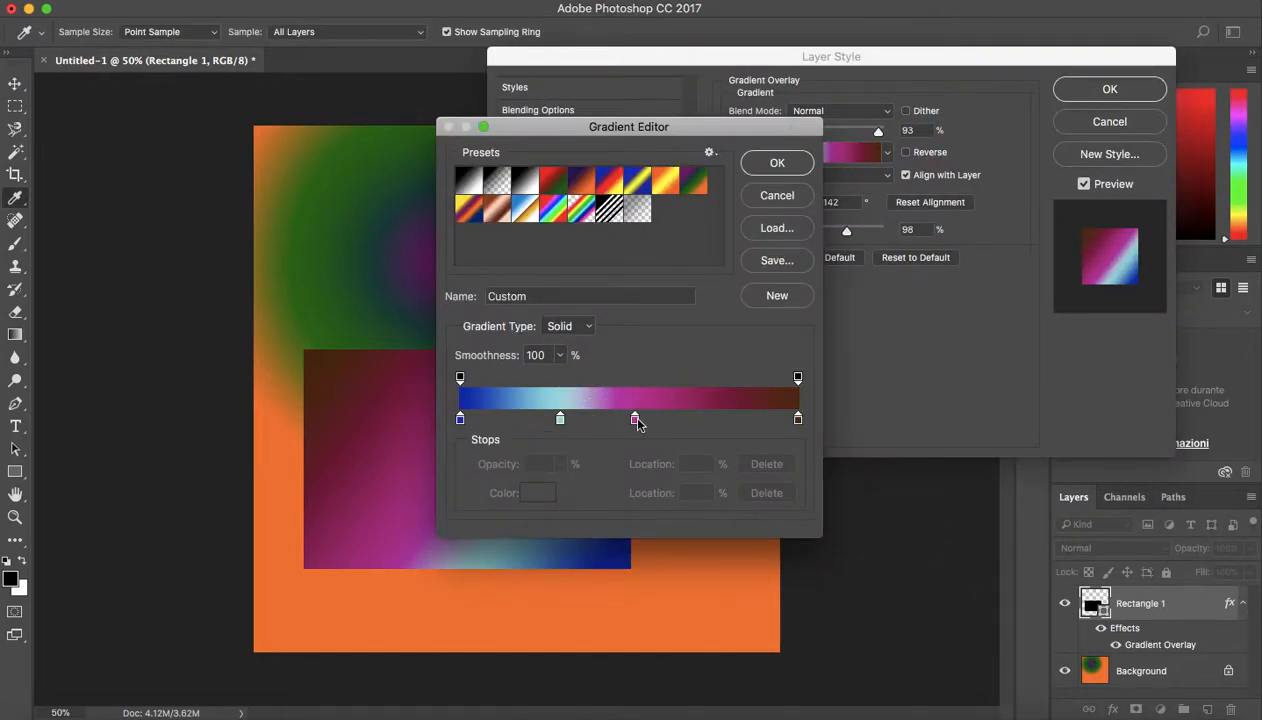
pyautogui.click(776, 162)
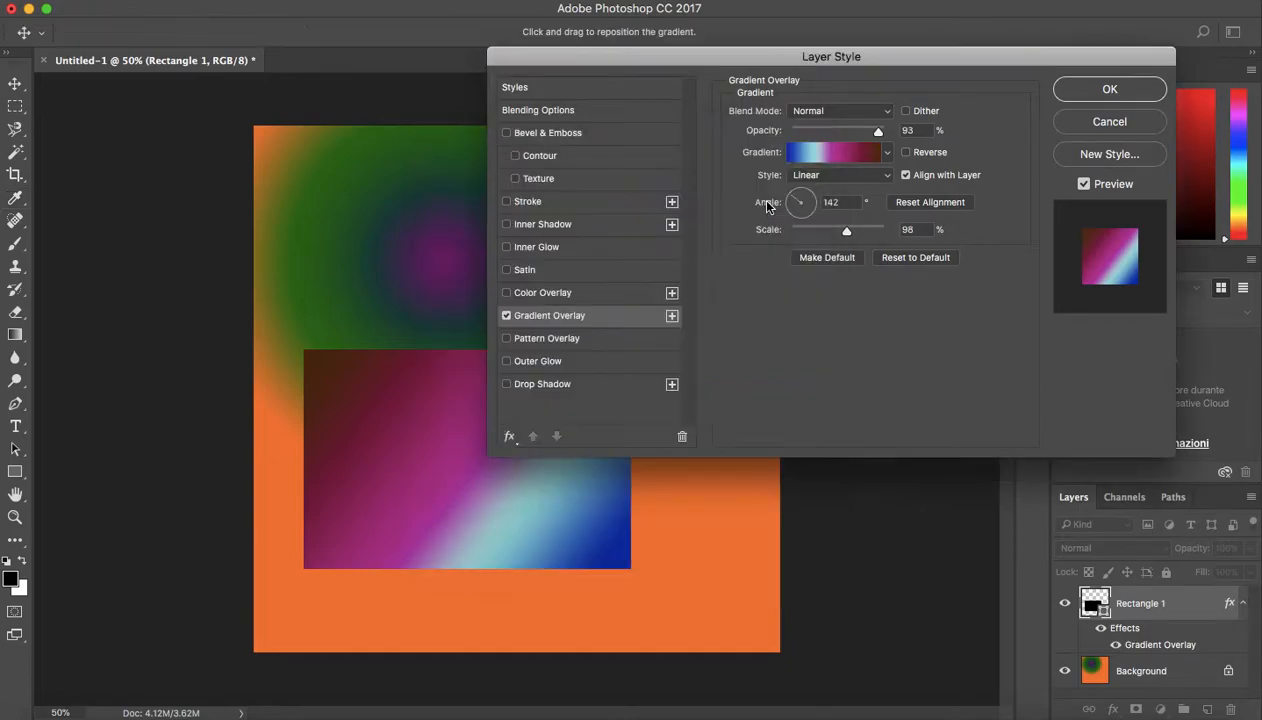
pyautogui.moveTo(800, 202)
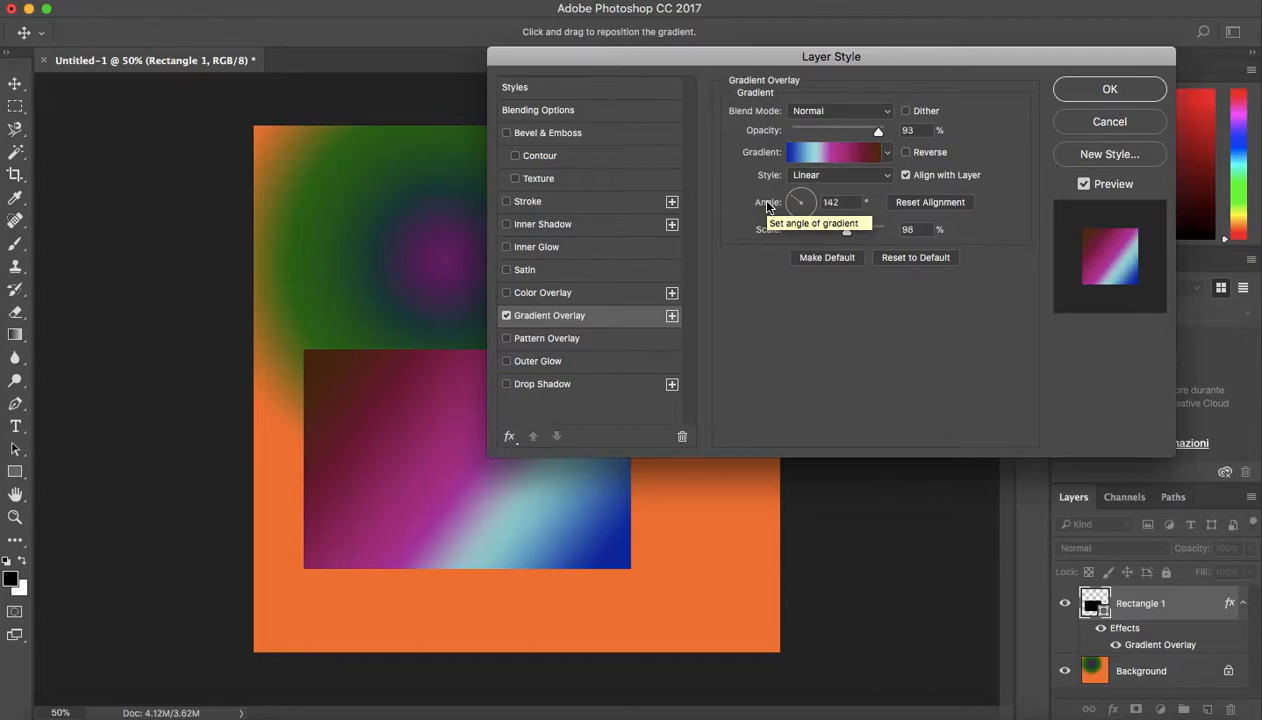
pyautogui.moveTo(1044, 140)
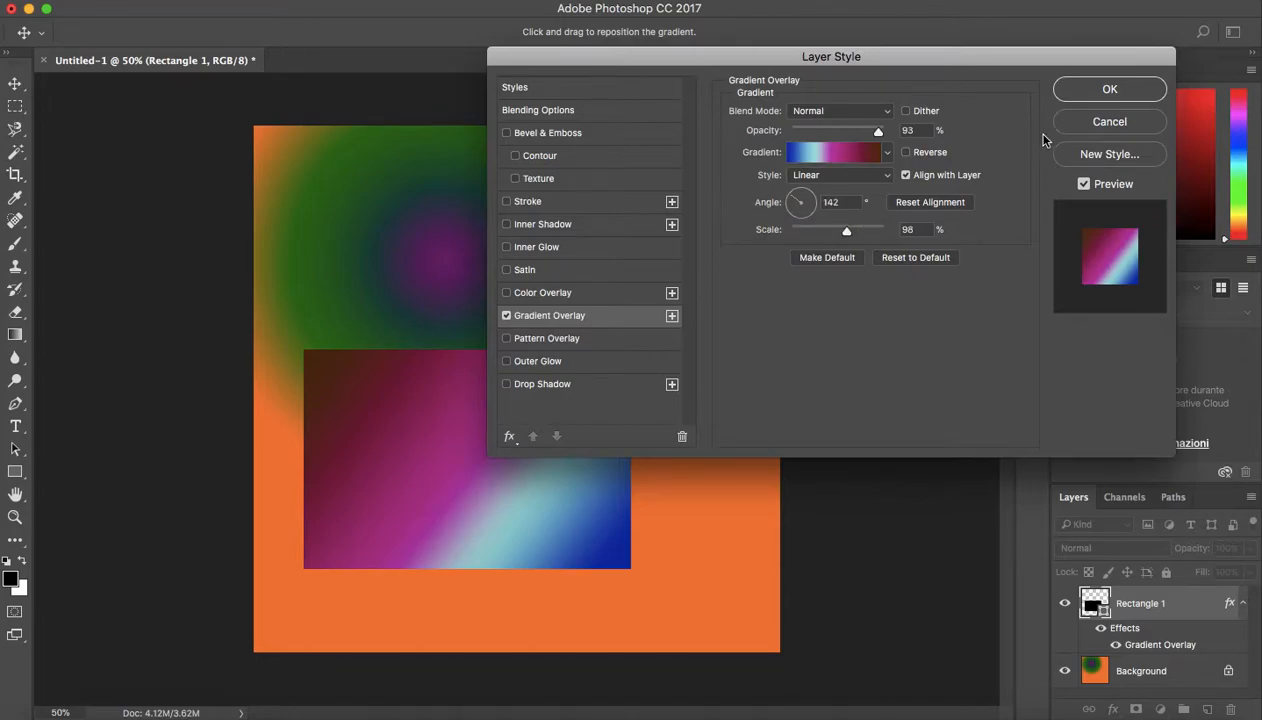